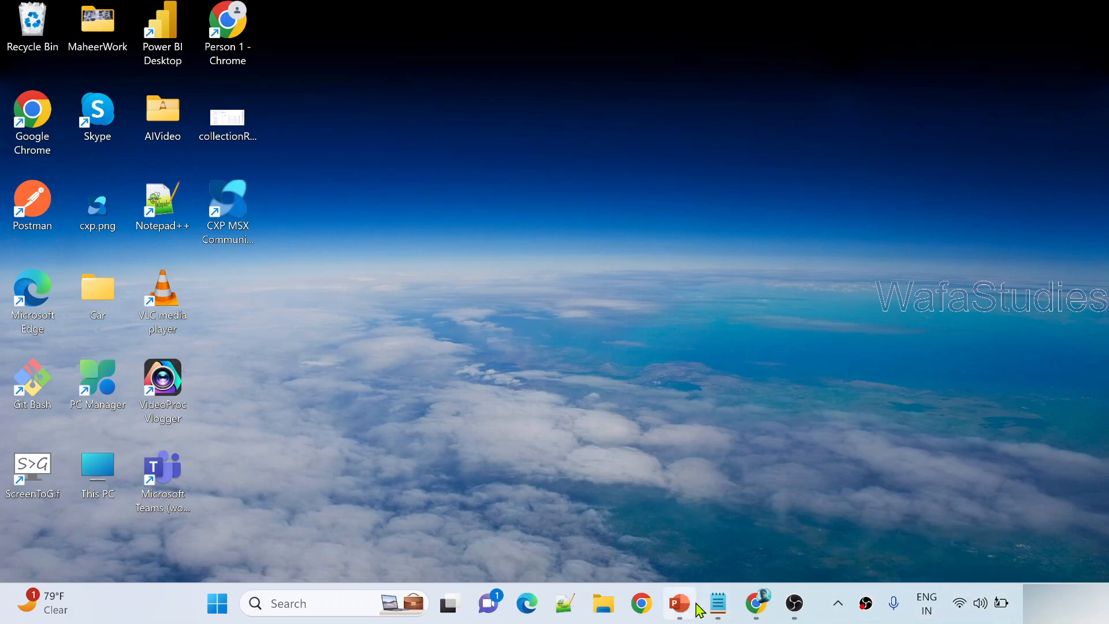
# Step: Present the slides before moving to the adf-maheer data factory home in Chrome
pyautogui.click(678, 602)
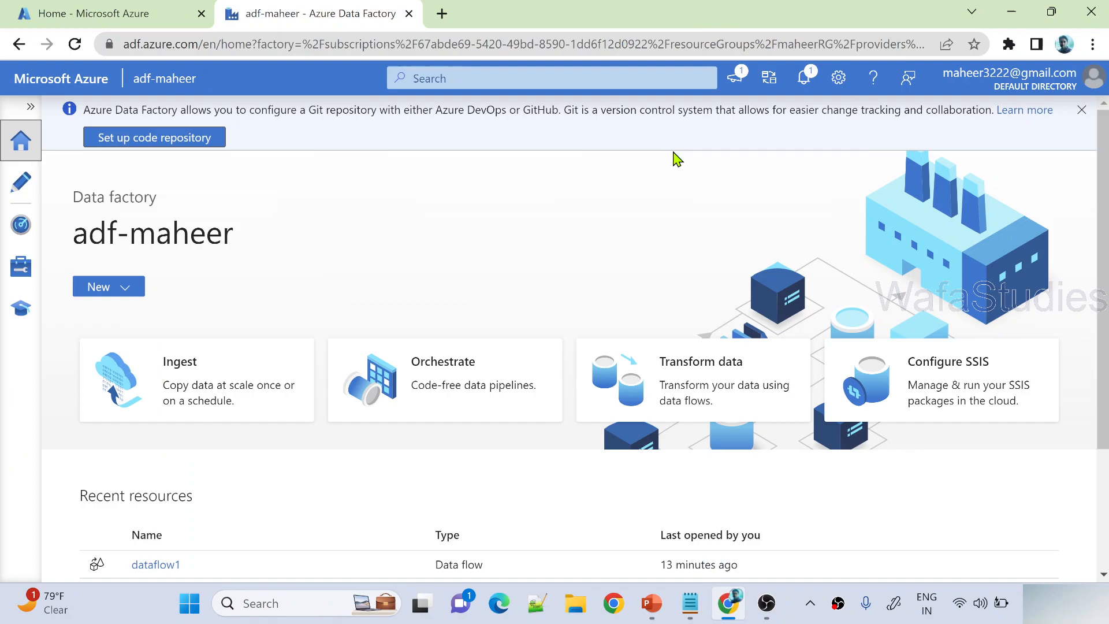
pyautogui.moveTo(139, 25)
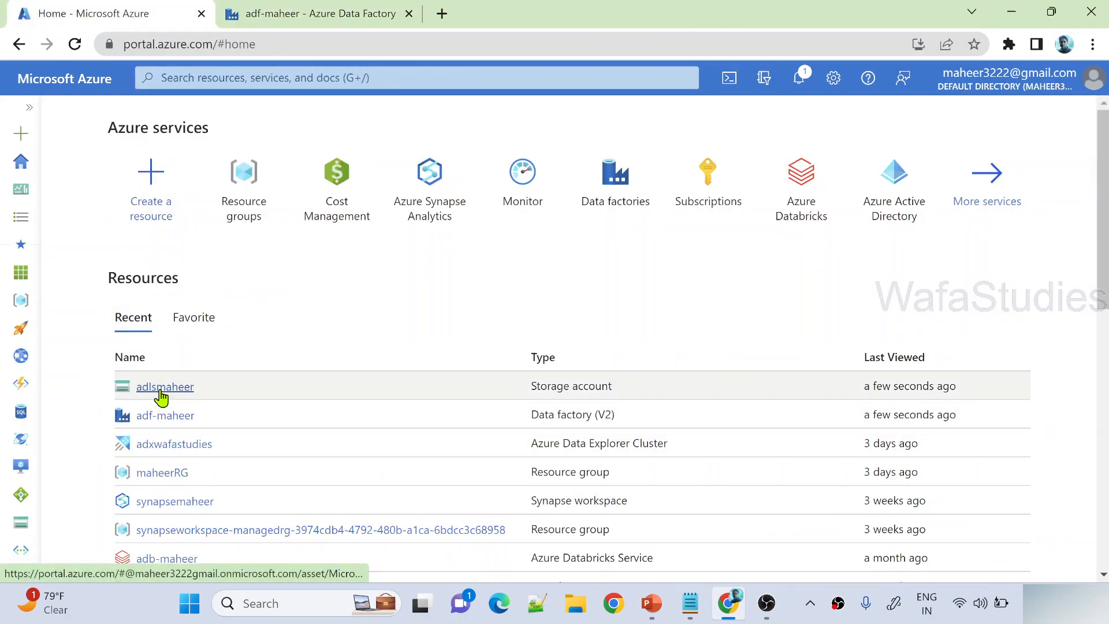
pyautogui.click(164, 385)
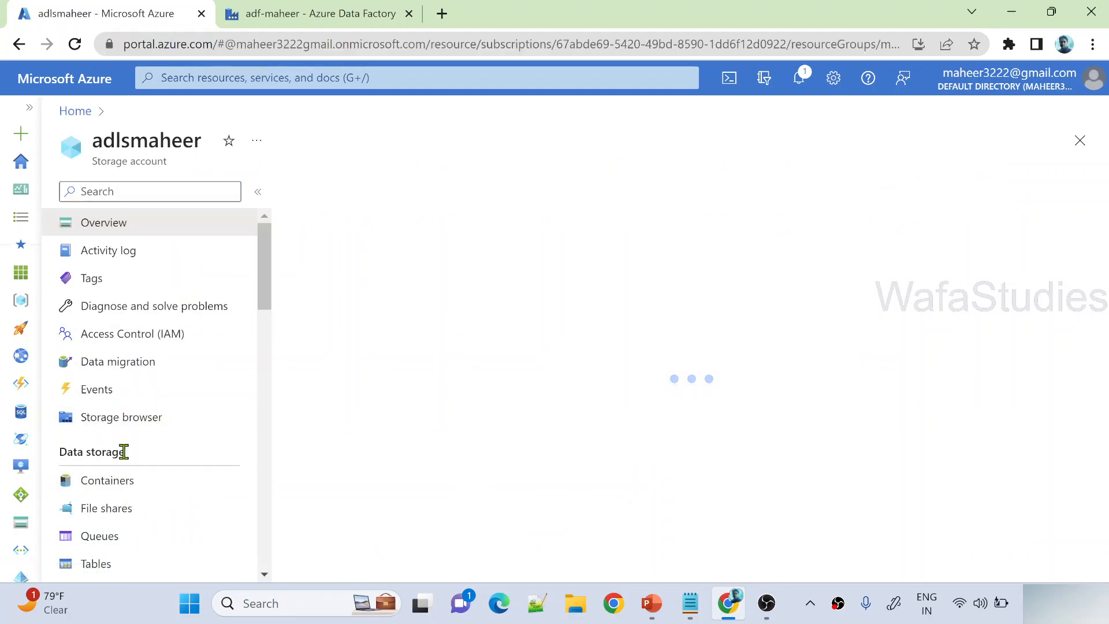
pyautogui.click(106, 481)
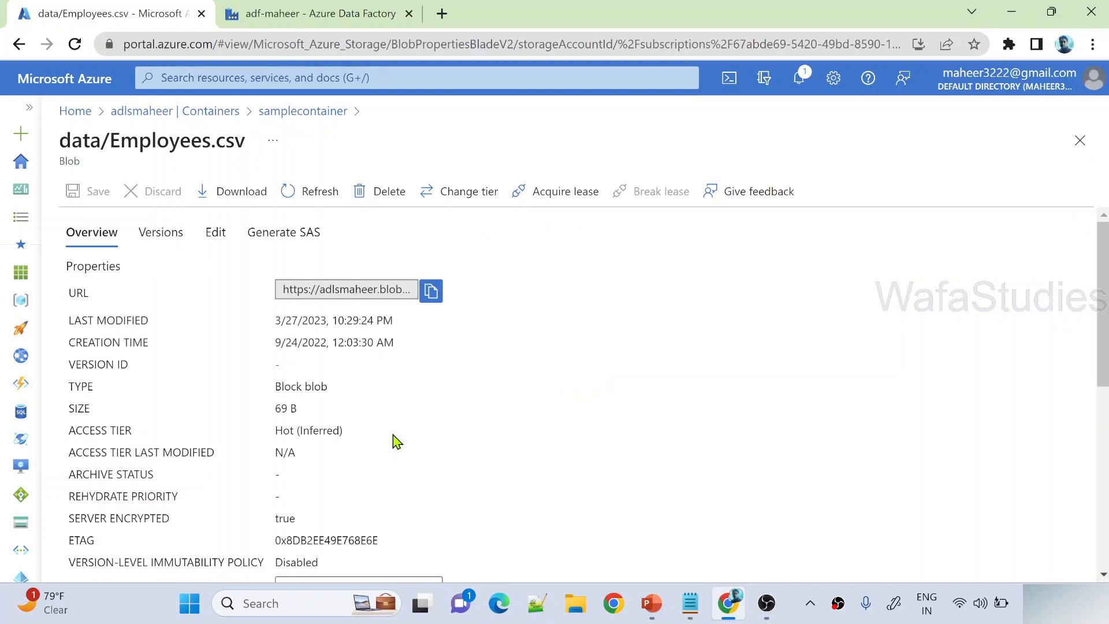
pyautogui.click(215, 233)
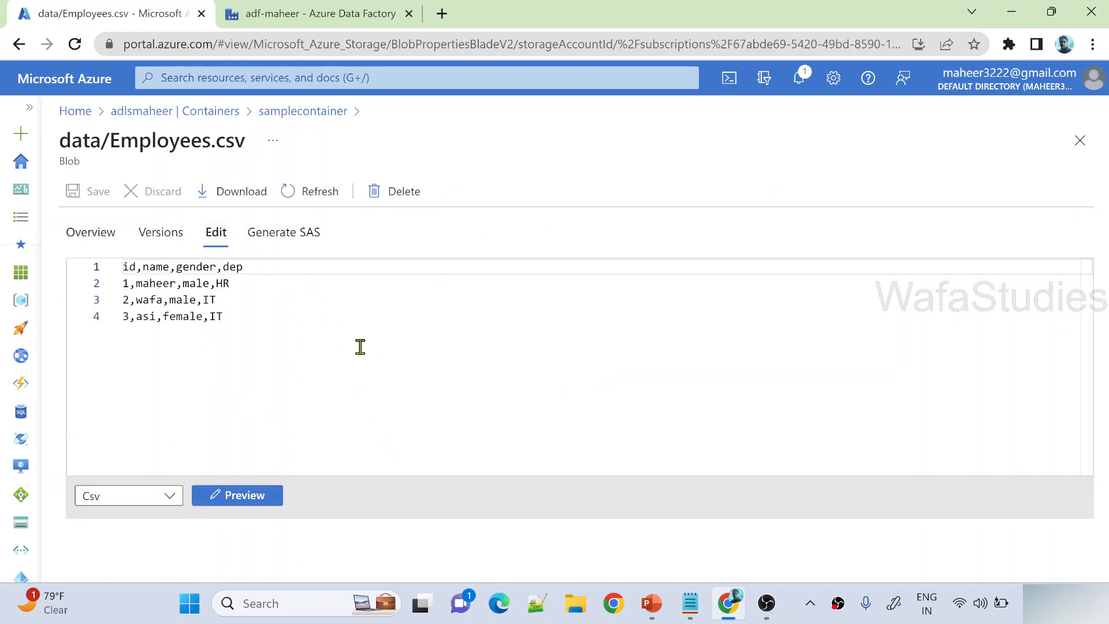
pyautogui.click(236, 495)
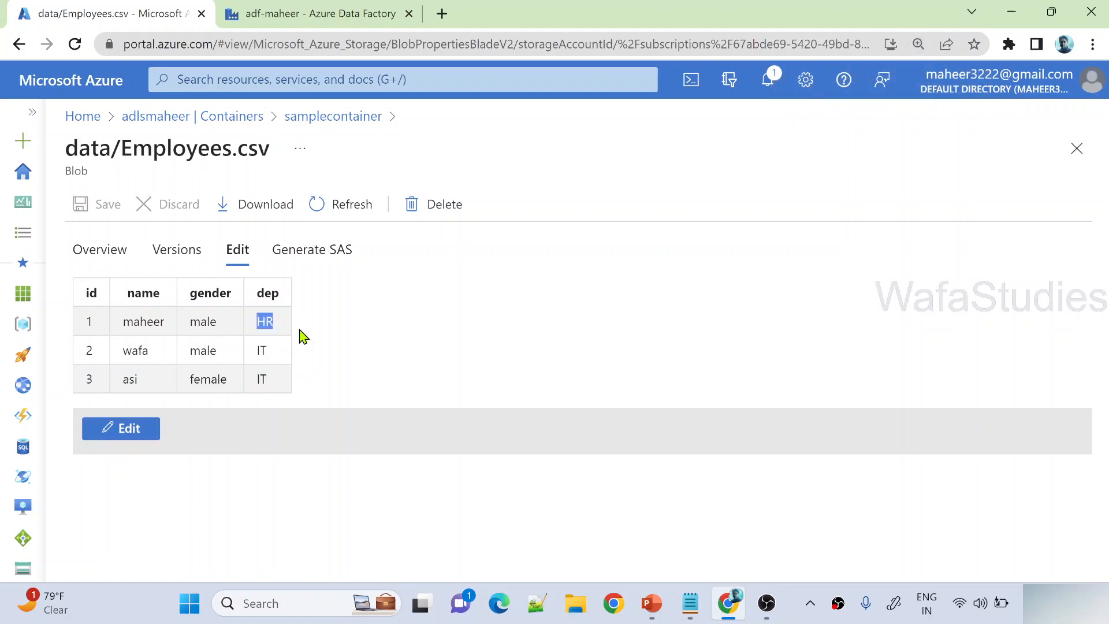
pyautogui.moveTo(315, 349)
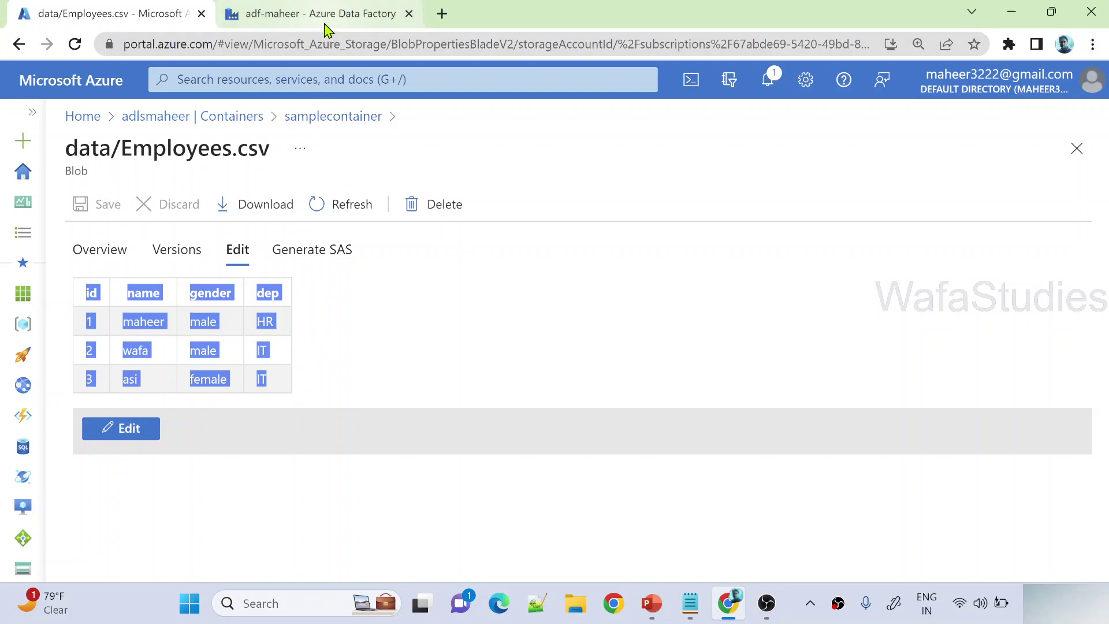
pyautogui.click(315, 14)
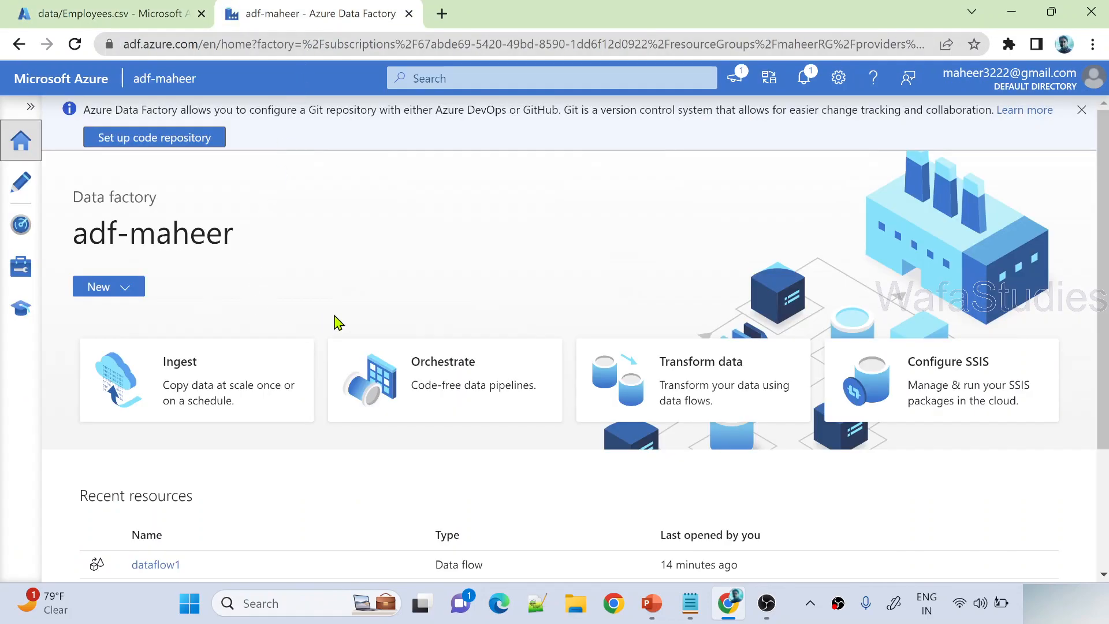
# Step: Create a new data flow in Author with a source, and start a new dataset for it
pyautogui.click(21, 180)
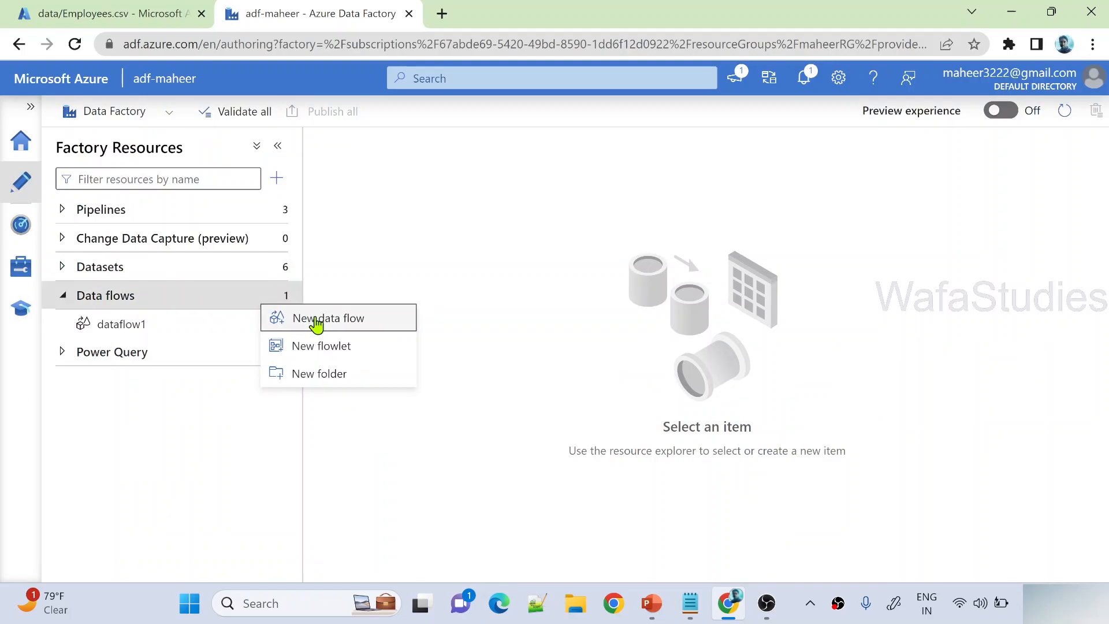
pyautogui.click(328, 318)
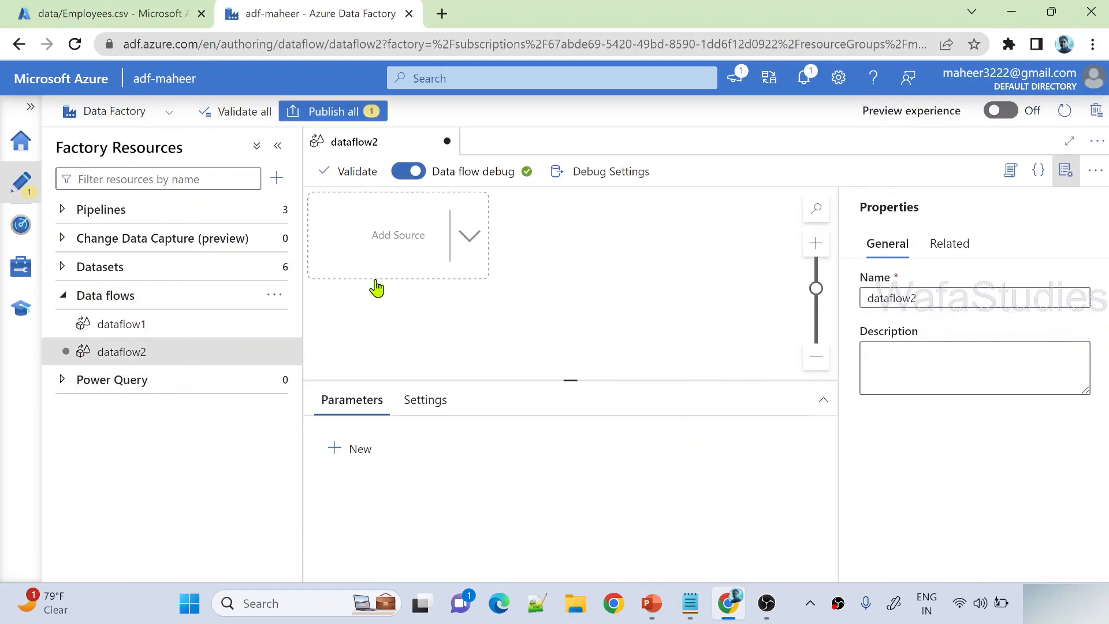
pyautogui.click(397, 235)
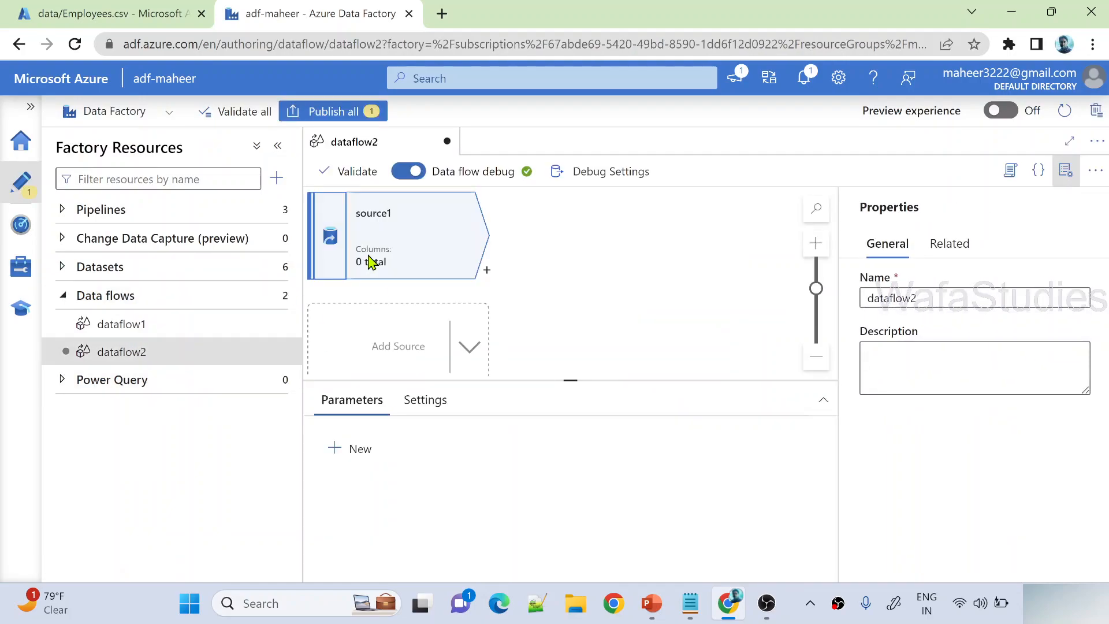
pyautogui.click(395, 235)
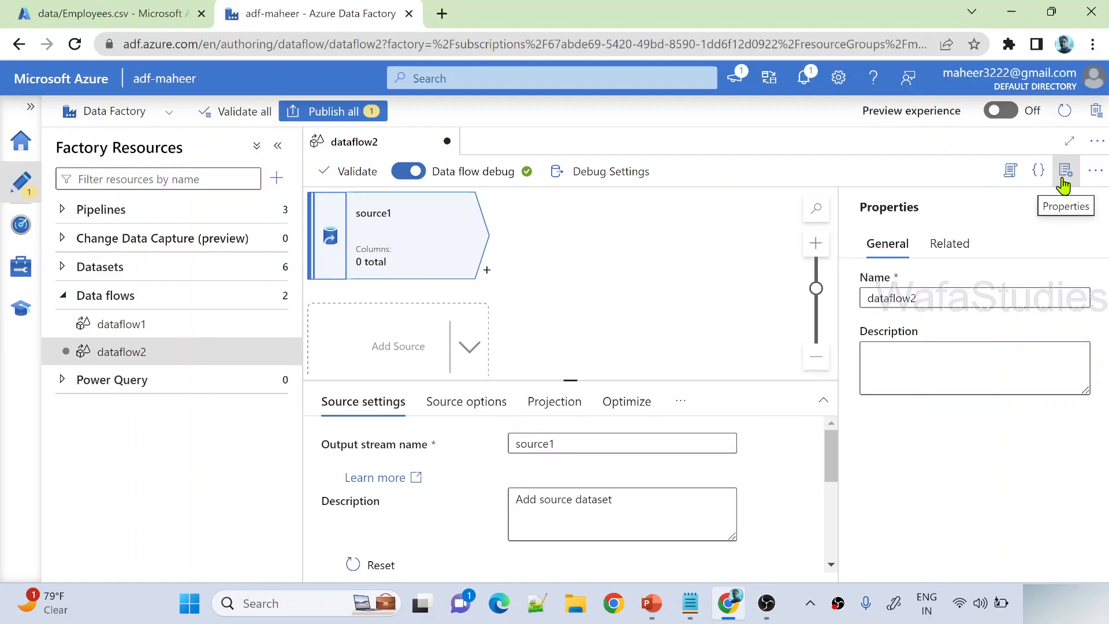
pyautogui.click(1064, 170)
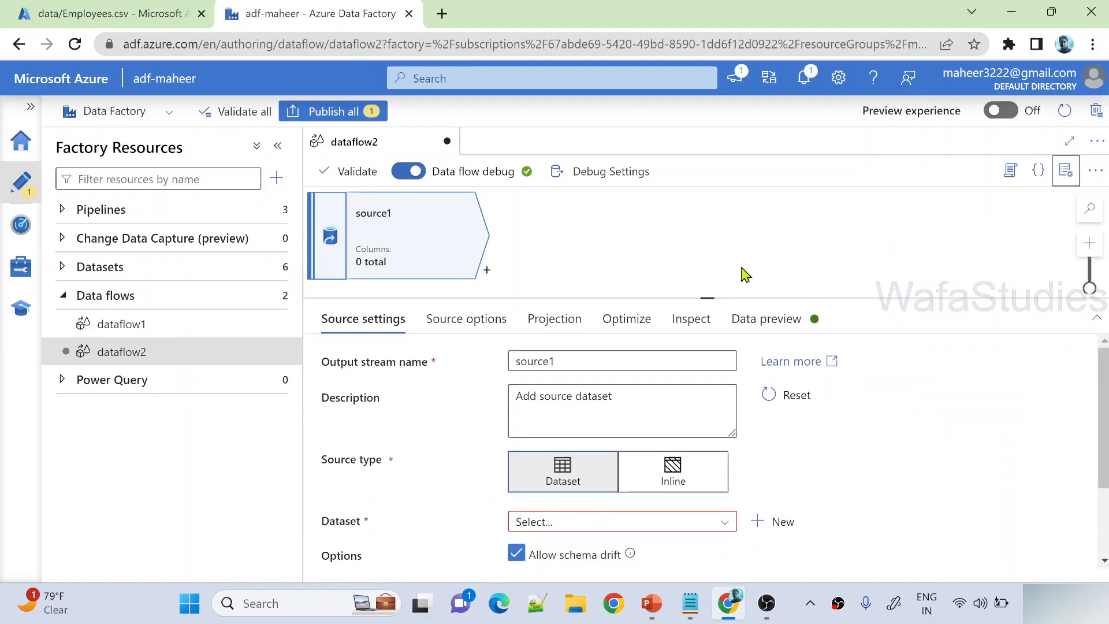
pyautogui.click(772, 521)
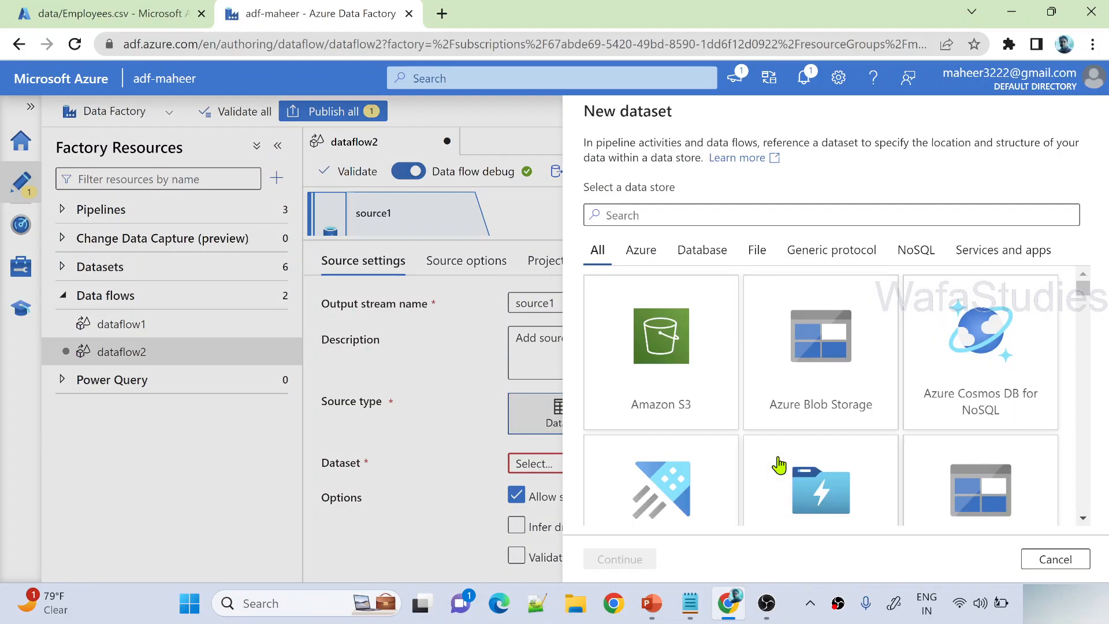
# Step: Choose Azure Data Lake Storage Gen2 with DelimitedText format for the source dataset
pyautogui.write('g')
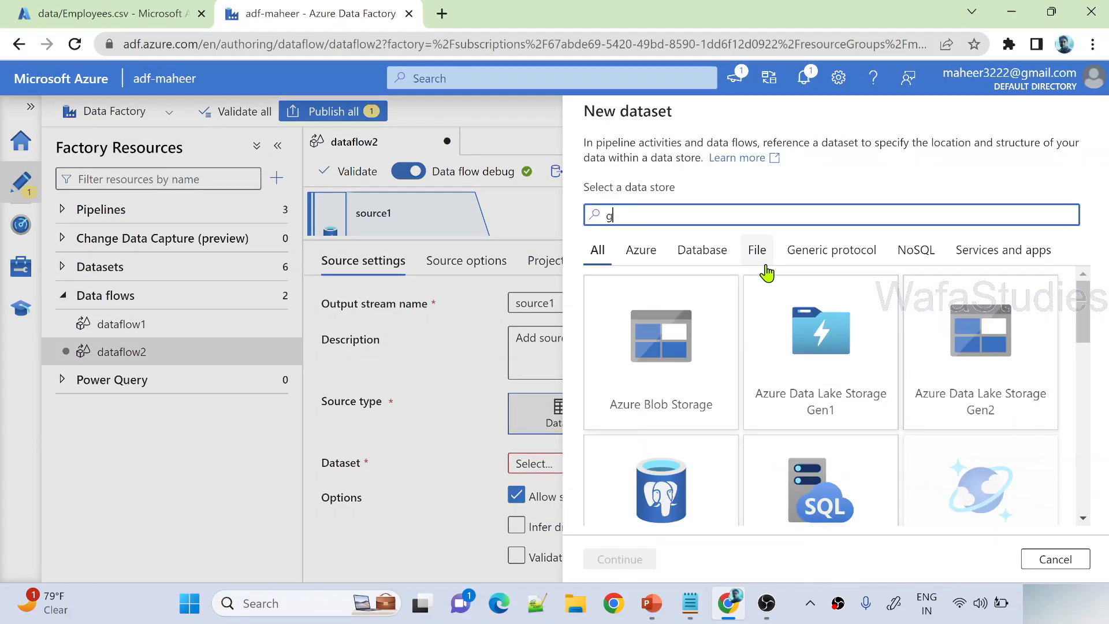
pyautogui.write('en2')
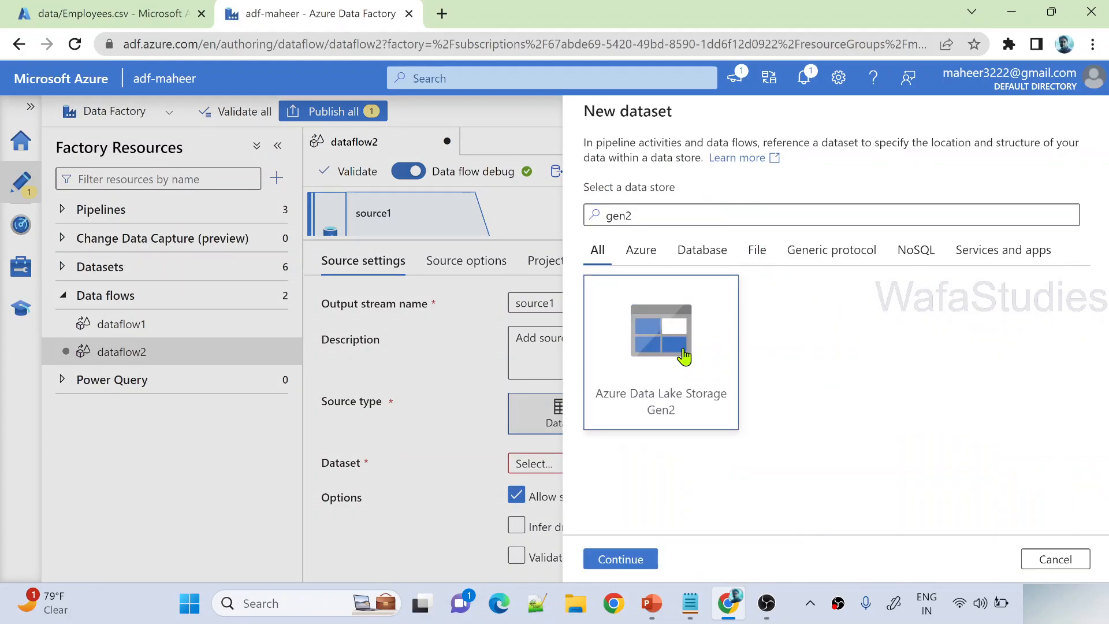
pyautogui.click(620, 559)
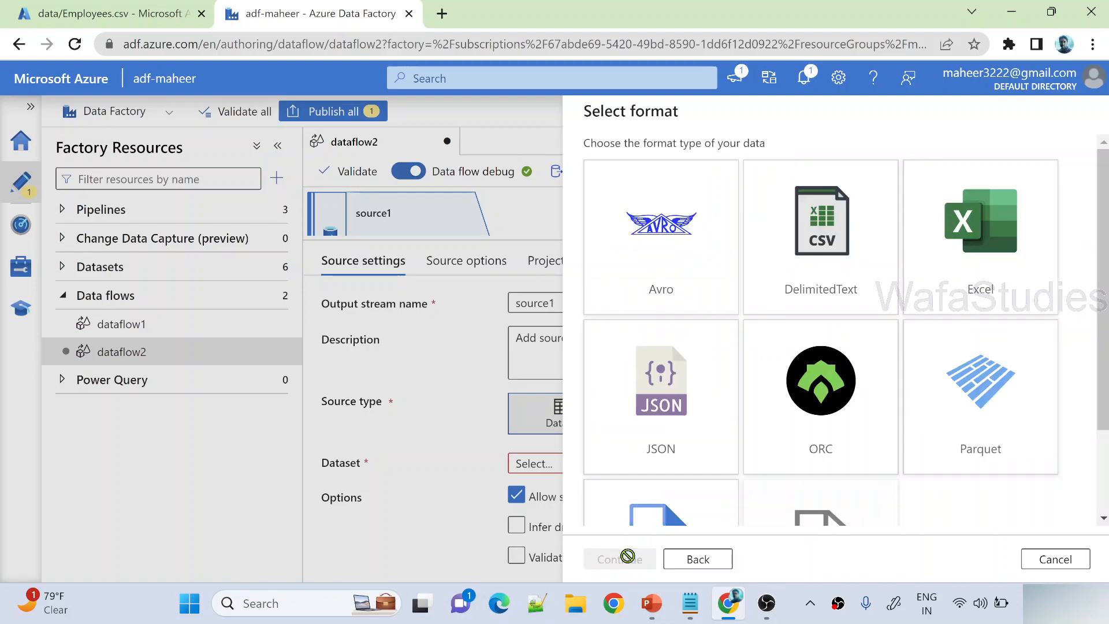
pyautogui.click(820, 236)
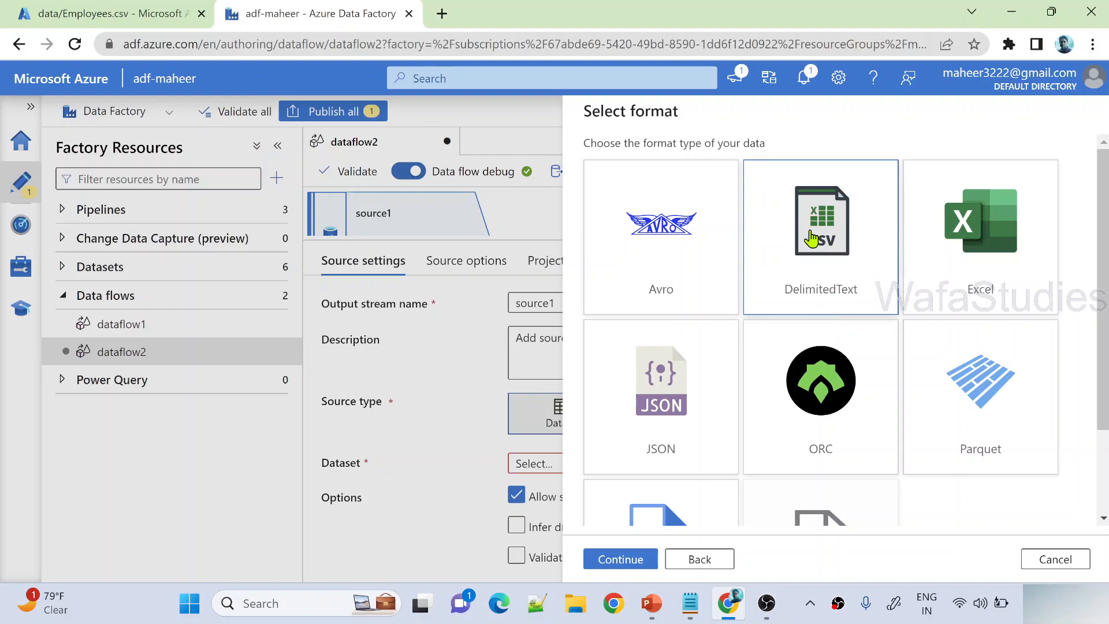
pyautogui.click(619, 559)
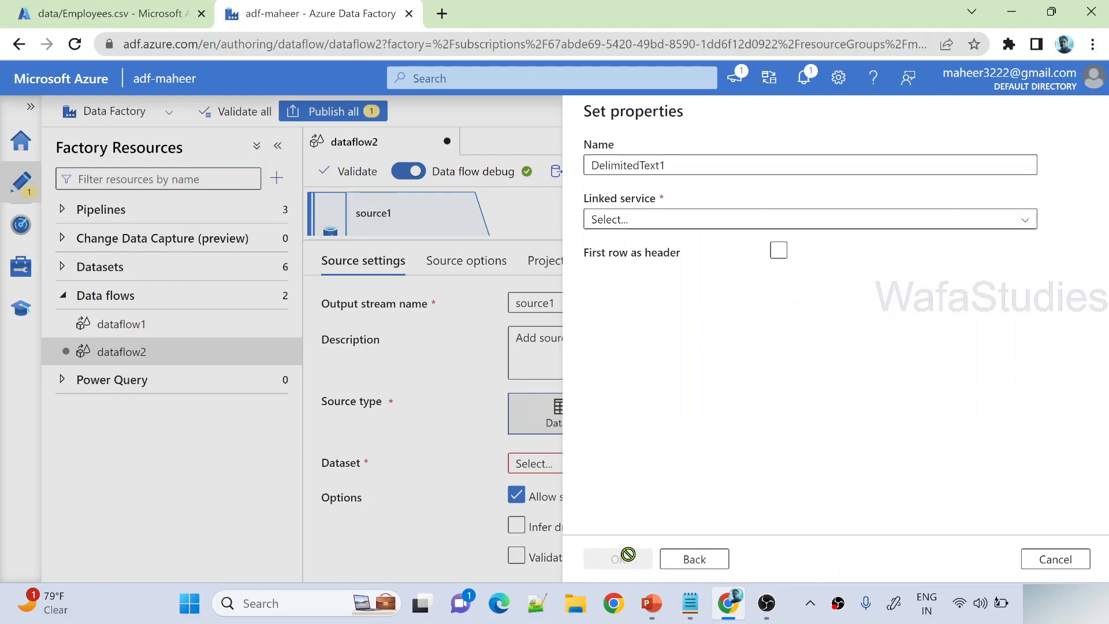
# Step: Name the dataset empSource, point it at samplecontainer/data/Employees.csv with headers, and confirm
pyautogui.write('e')
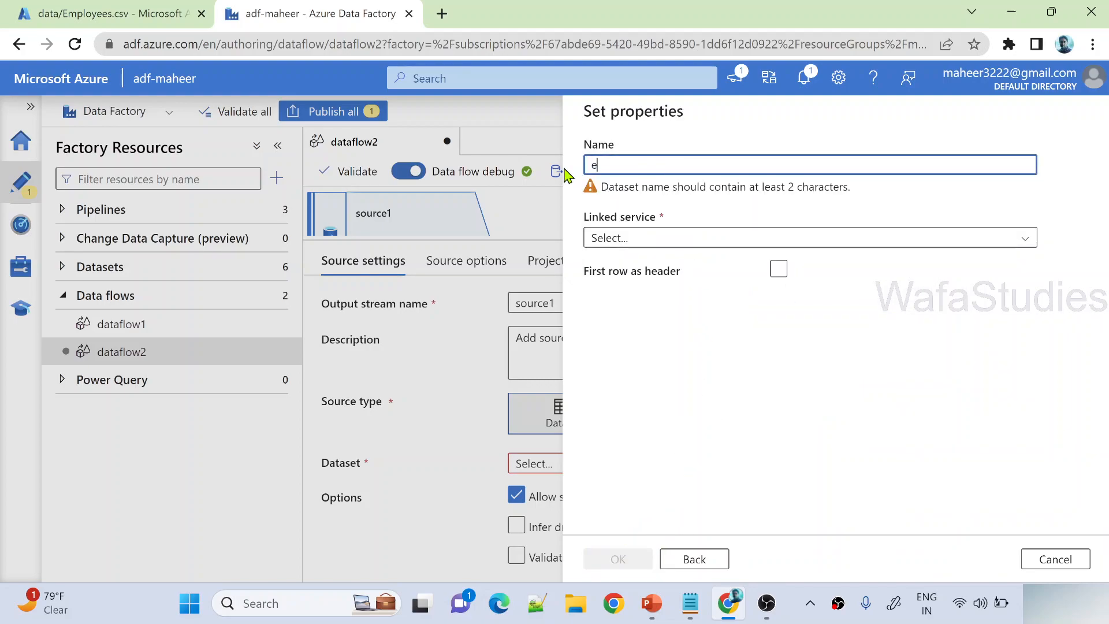
pyautogui.write('mpSu')
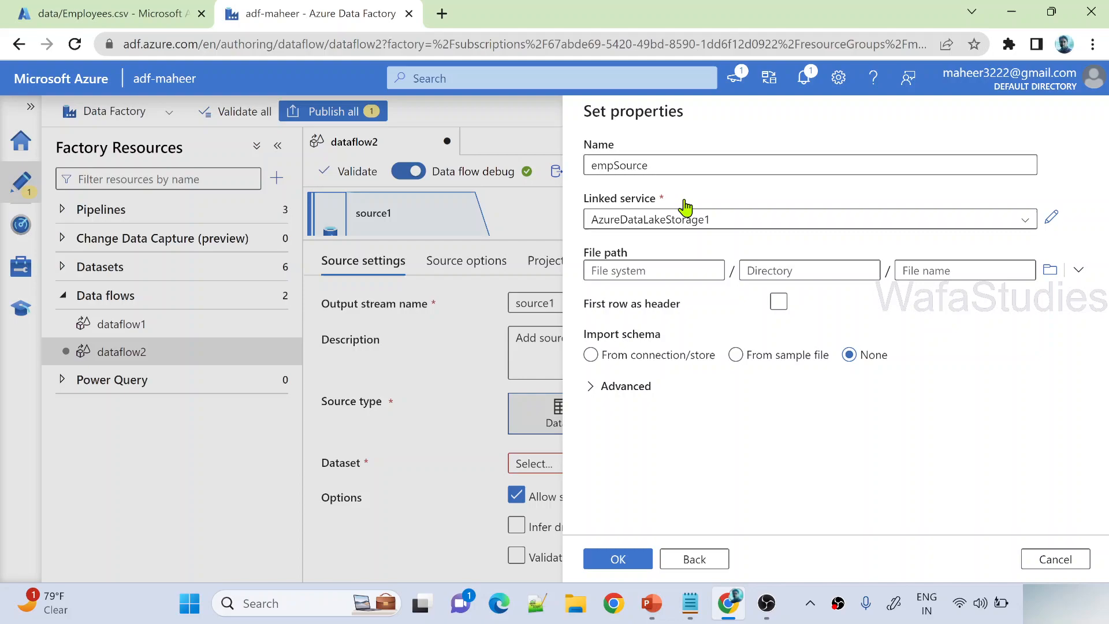
pyautogui.moveTo(709, 237)
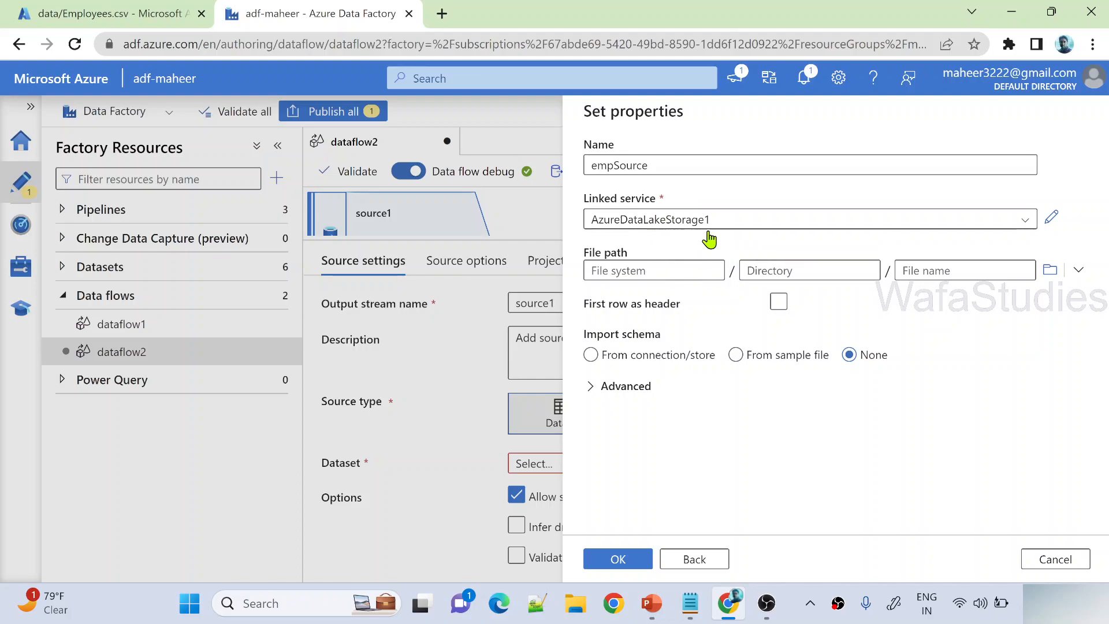
pyautogui.click(1050, 270)
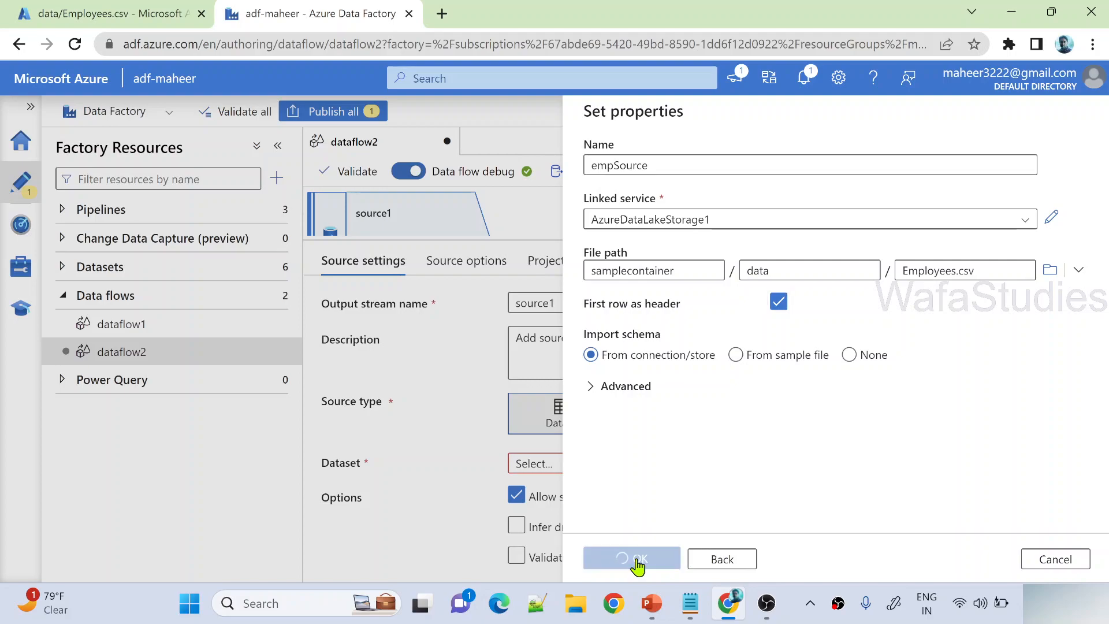
pyautogui.click(631, 558)
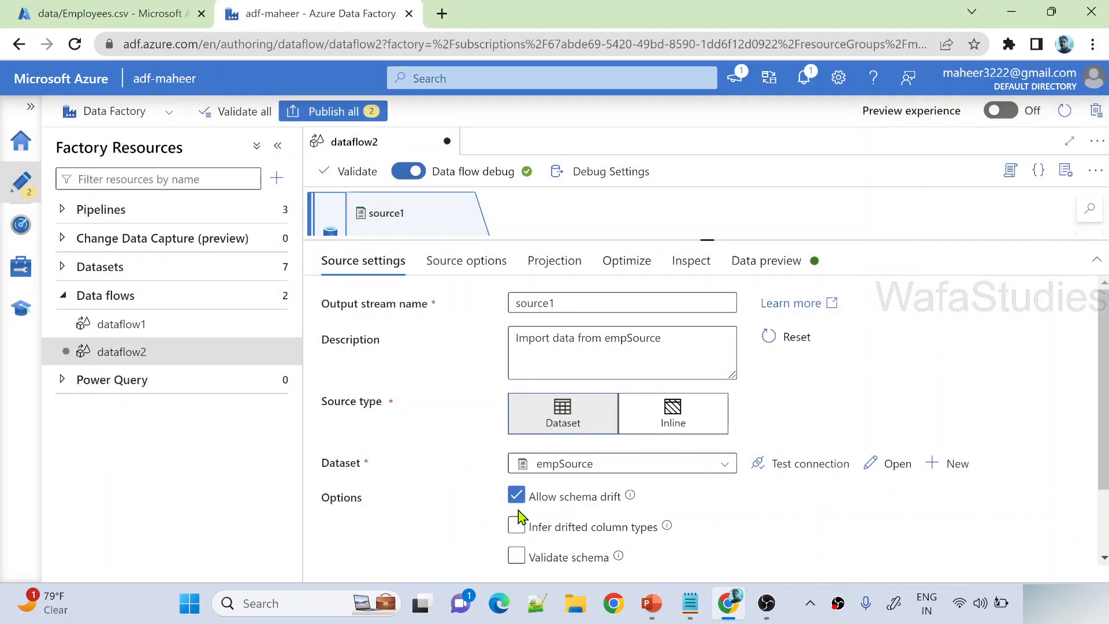
# Step: Refresh source1's data preview to show the three HR/IT employee rows, then view the storage portal
pyautogui.click(764, 261)
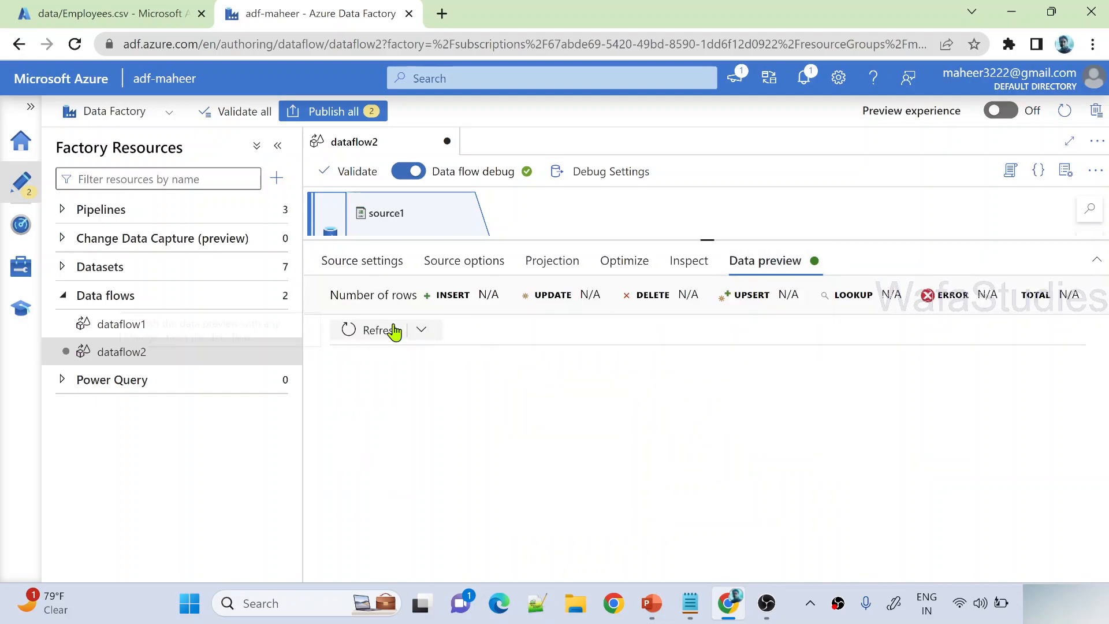
pyautogui.click(380, 330)
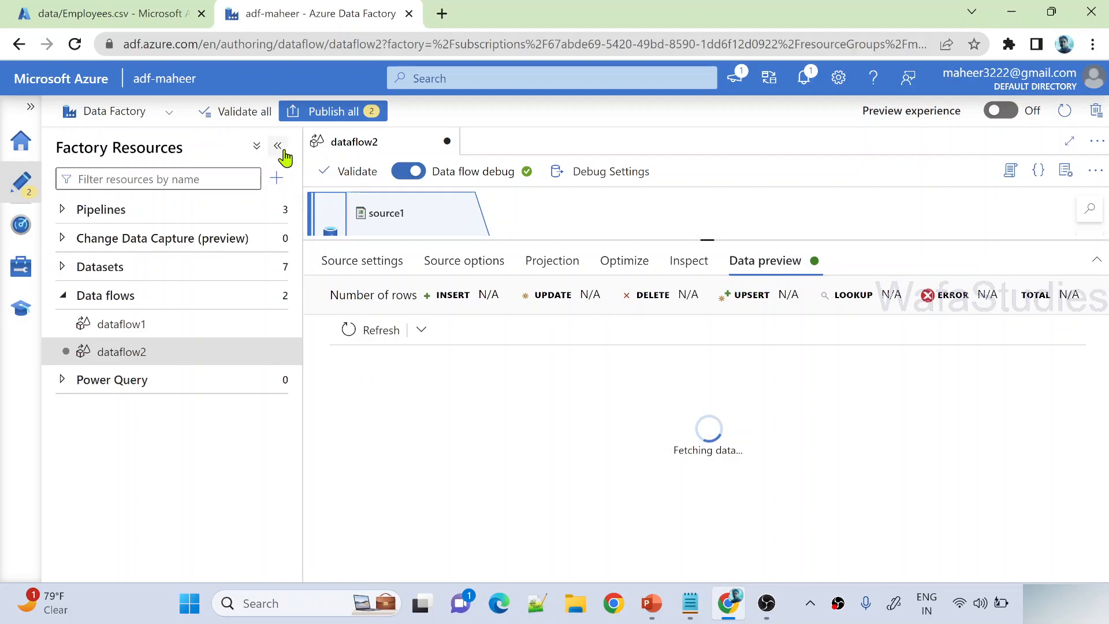
pyautogui.click(278, 145)
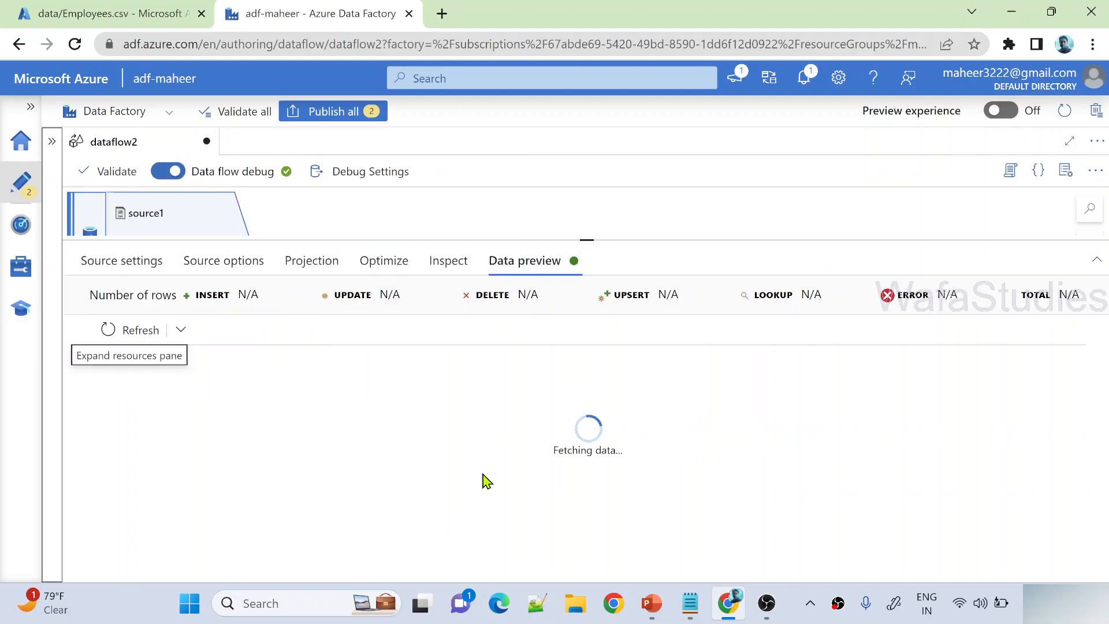
pyautogui.moveTo(448, 487)
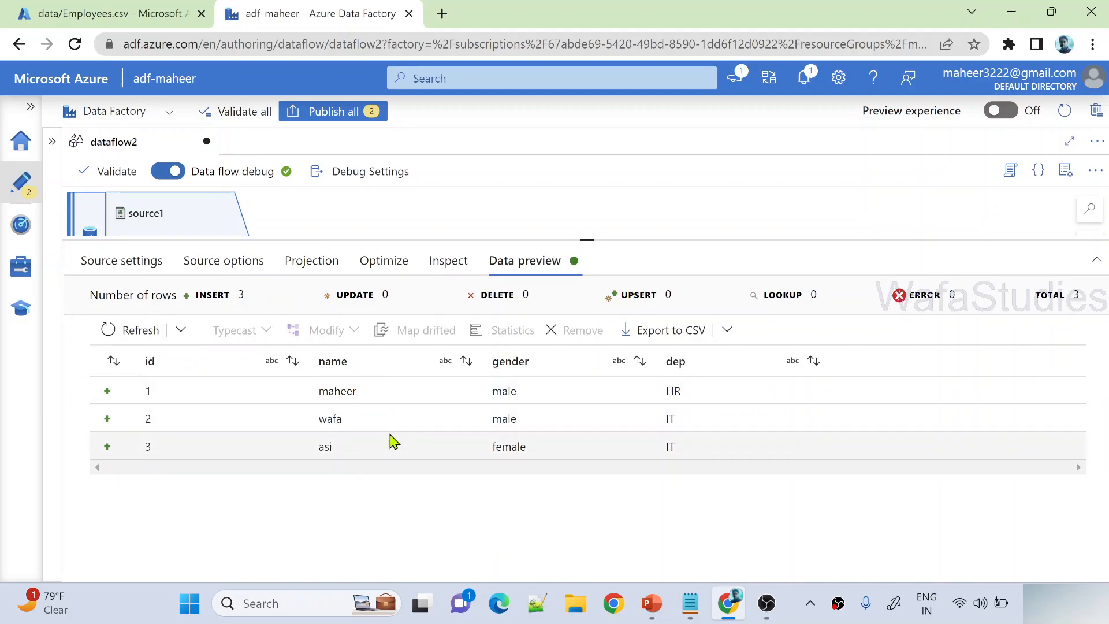
pyautogui.moveTo(672, 390)
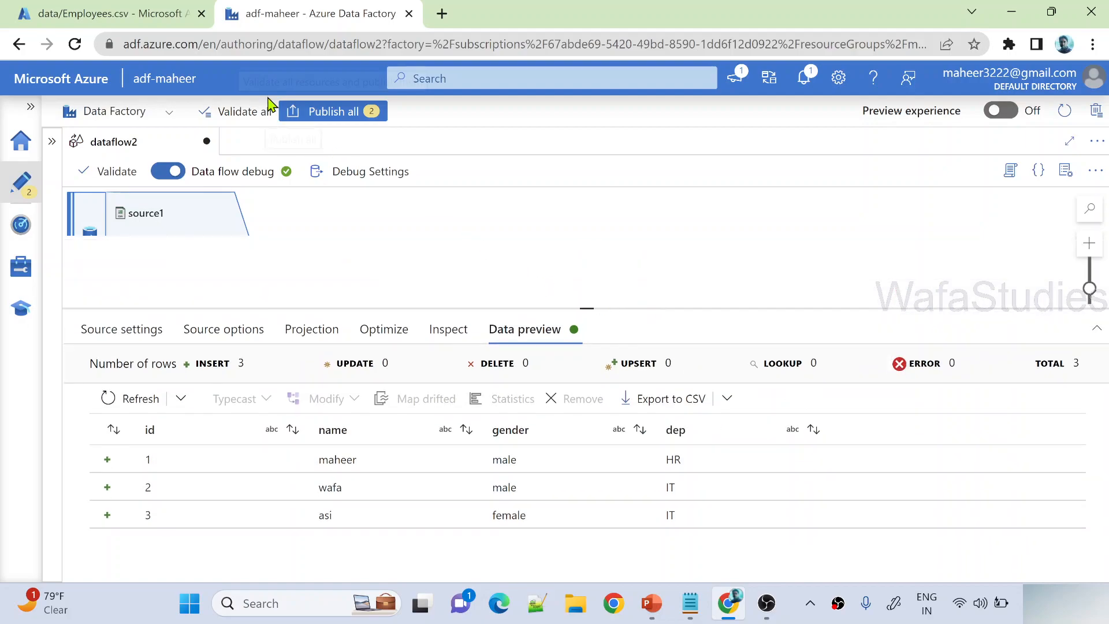
pyautogui.click(104, 13)
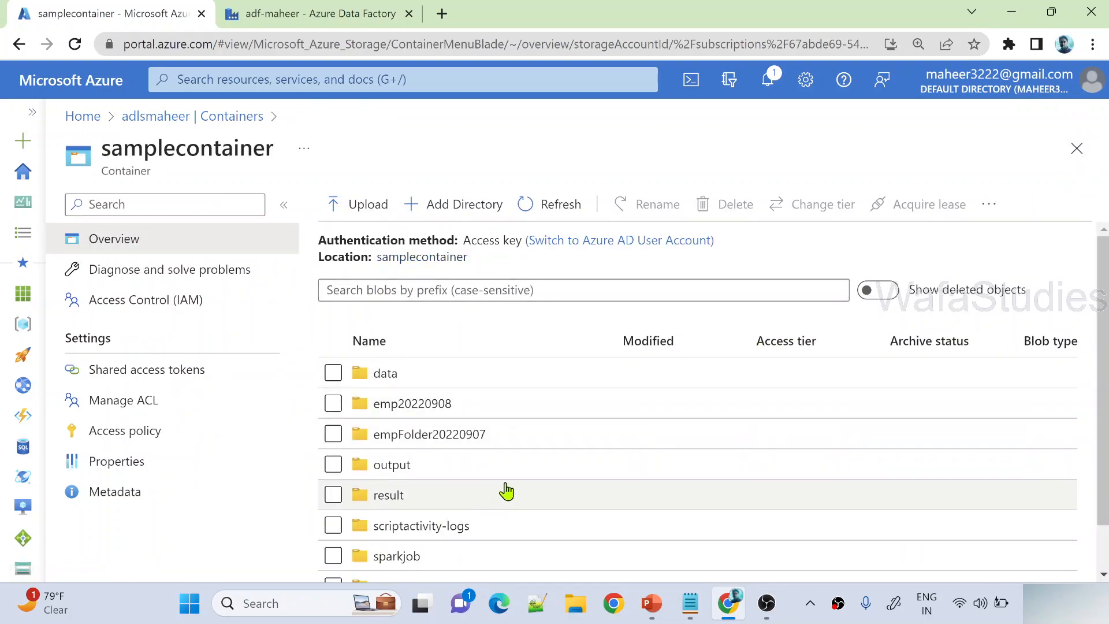
# Step: Scroll through samplecontainer's folder list, then return to the adf-maheer authoring tab
pyautogui.scroll(-3)
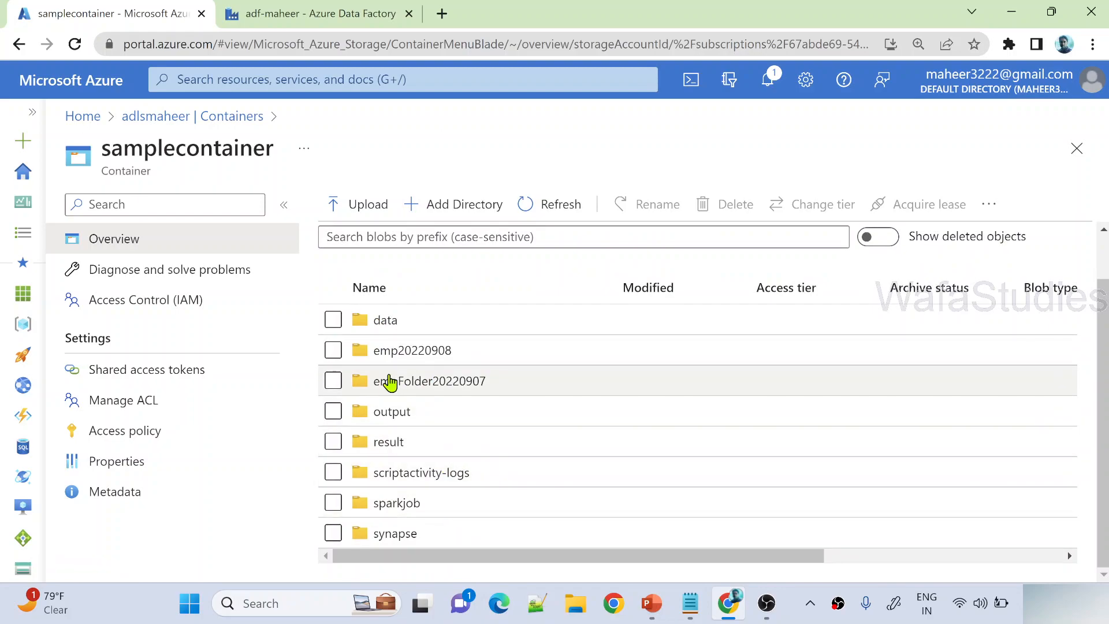
pyautogui.moveTo(455, 382)
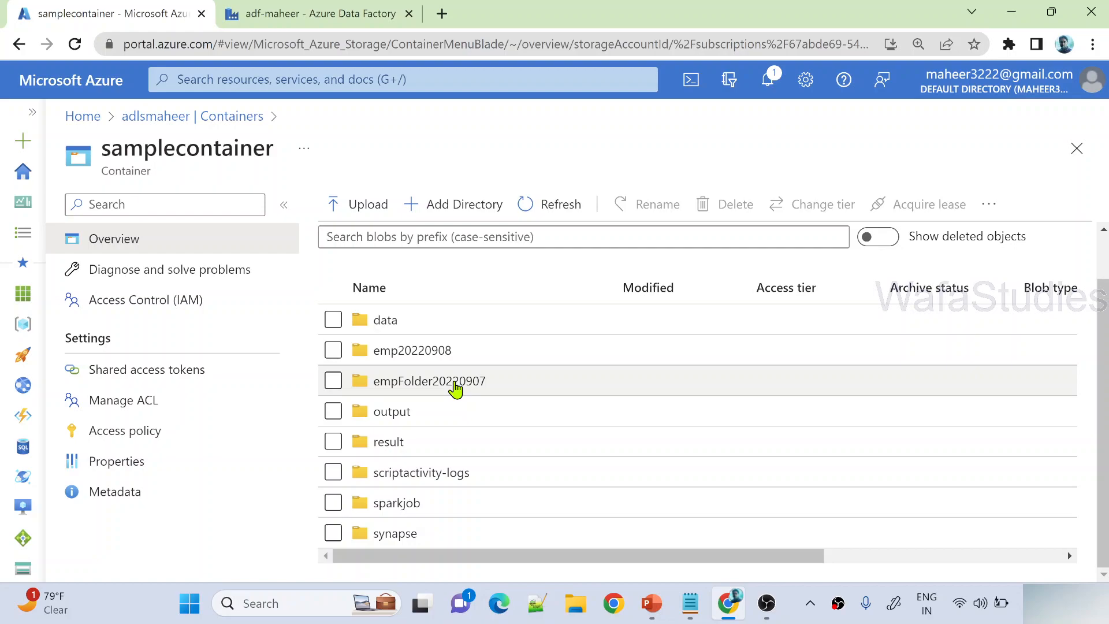
pyautogui.moveTo(299, 39)
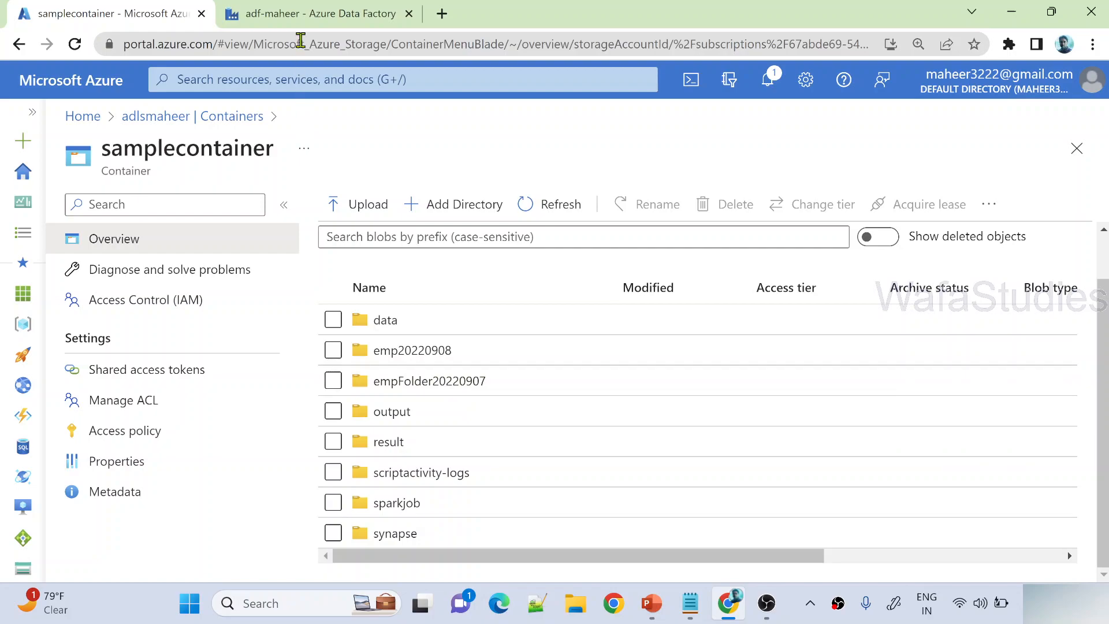
pyautogui.click(316, 14)
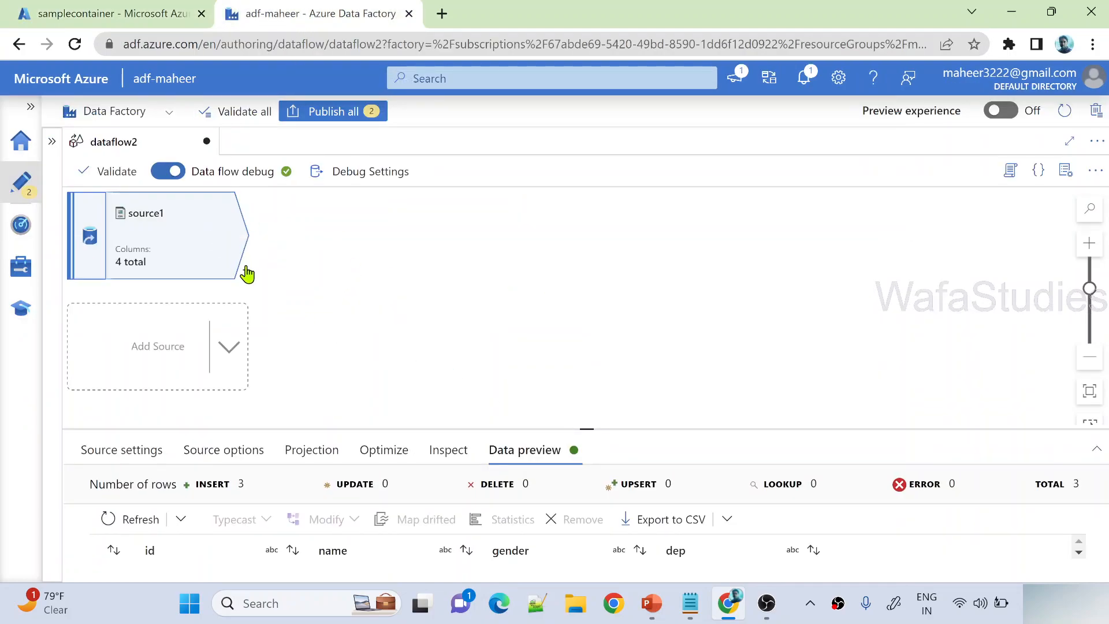
# Step: Add a sink after source1 and start a new Azure Data Lake Storage Gen2 dataset for it
pyautogui.write('sin')
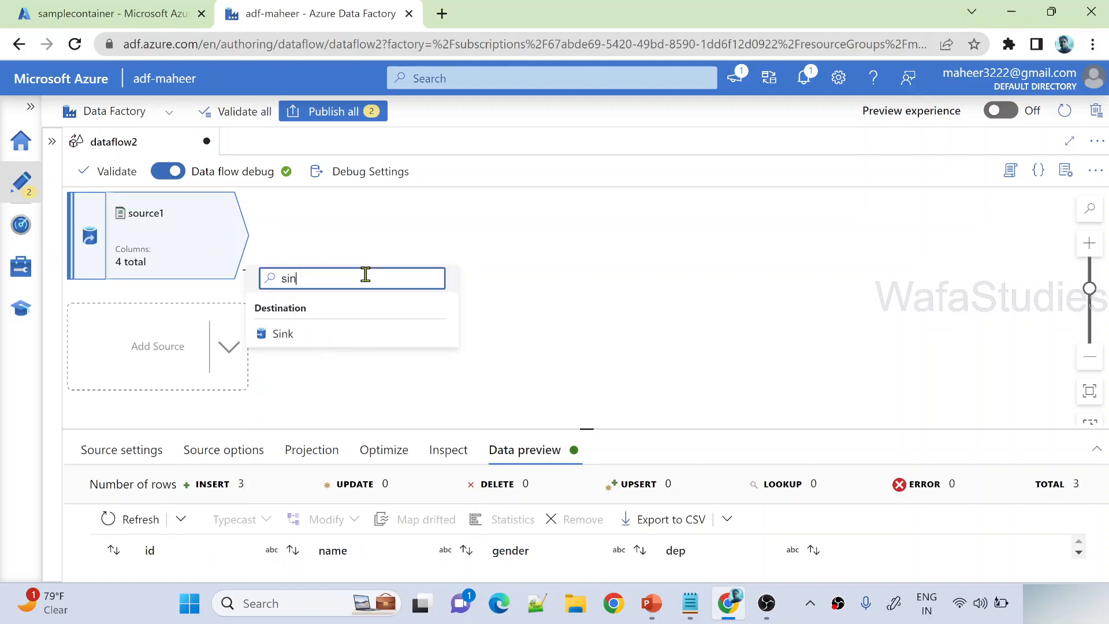
pyautogui.click(281, 333)
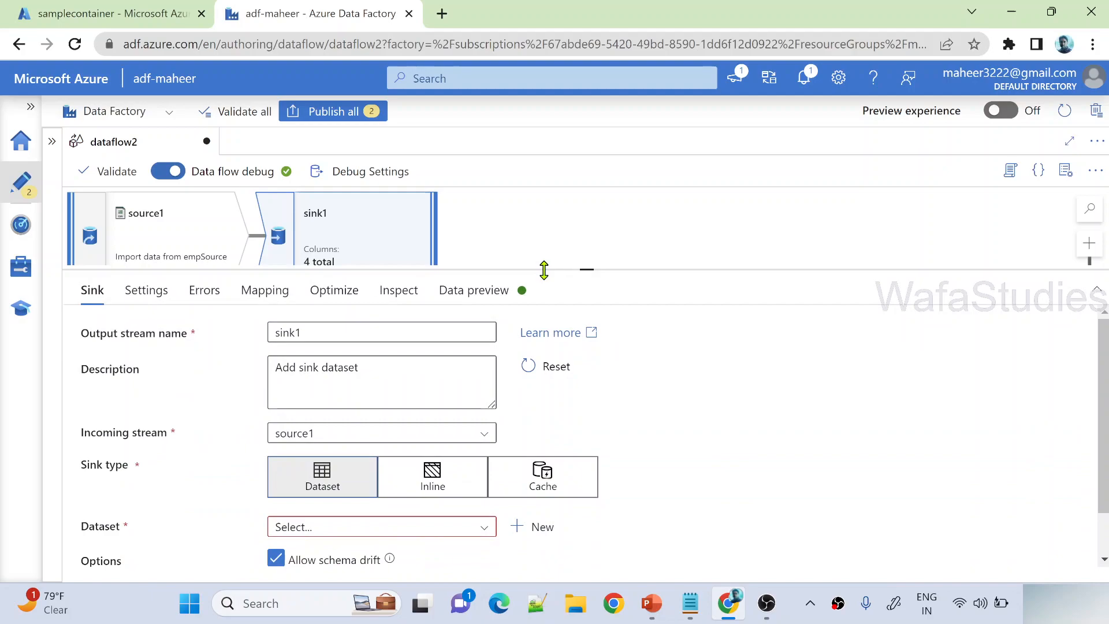
pyautogui.click(539, 527)
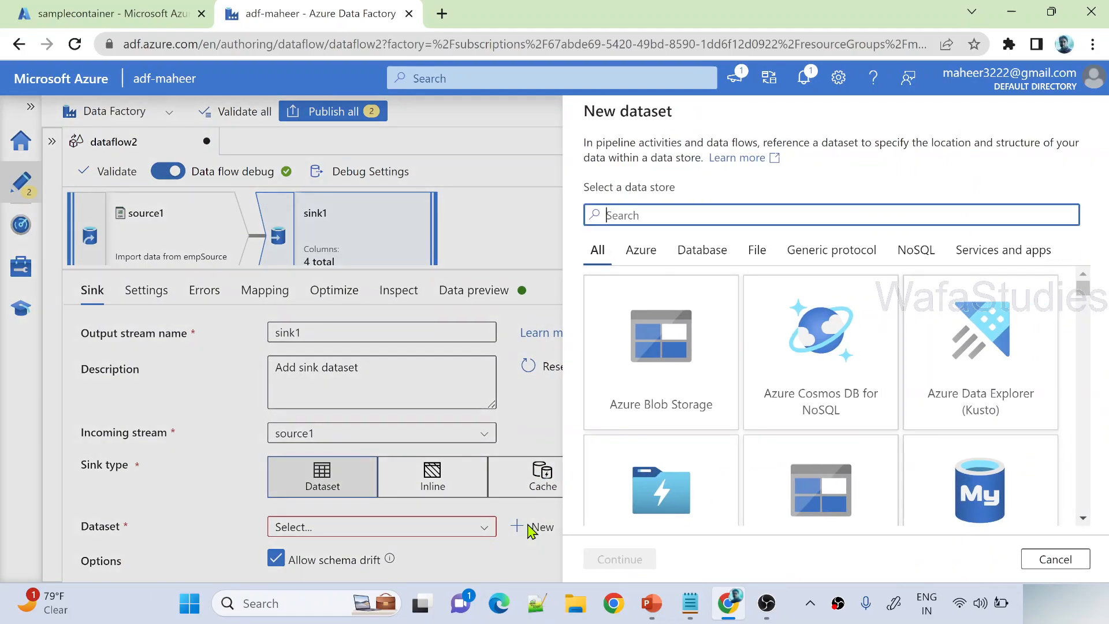
pyautogui.write('gen')
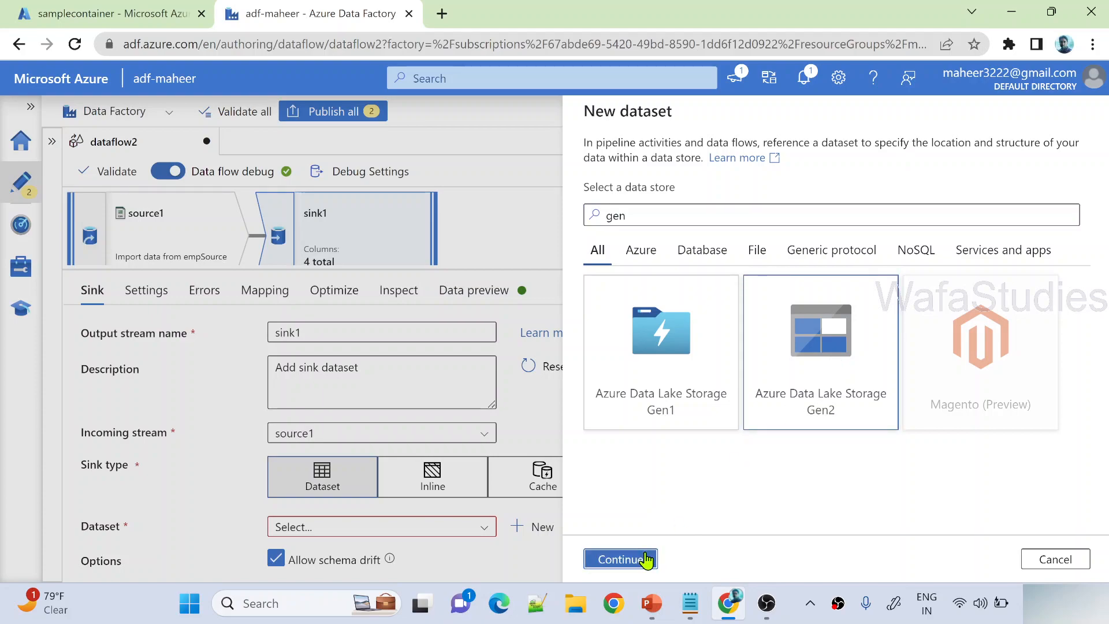
pyautogui.click(620, 559)
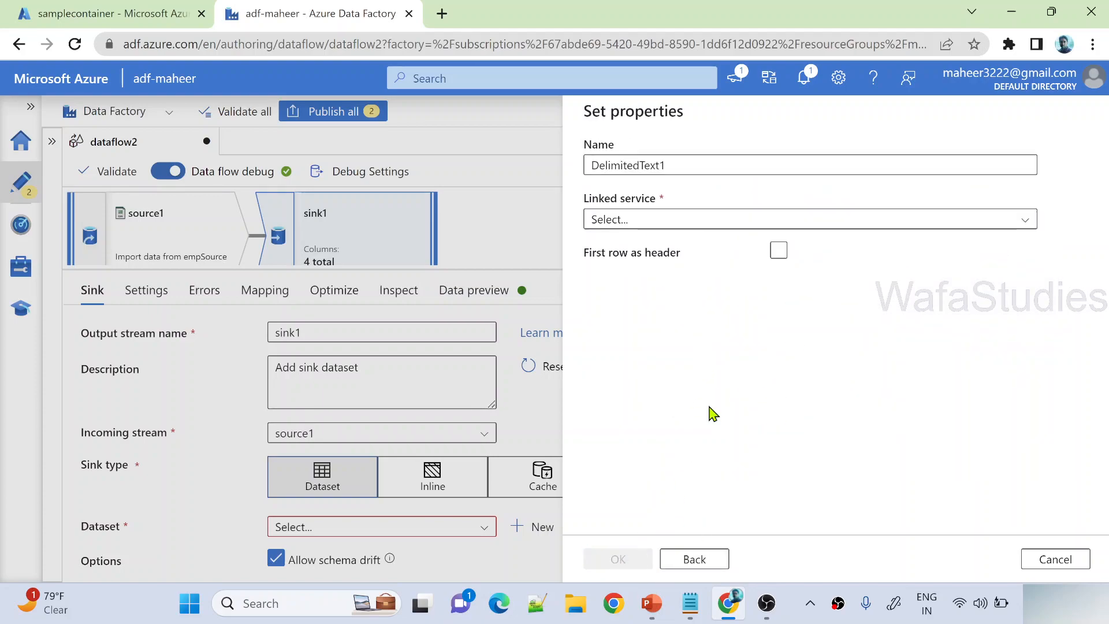
# Step: Name it empsSink, use the Data Lake linked service, path samplecontainer/emps, schema None, and create it
pyautogui.write('empsSink')
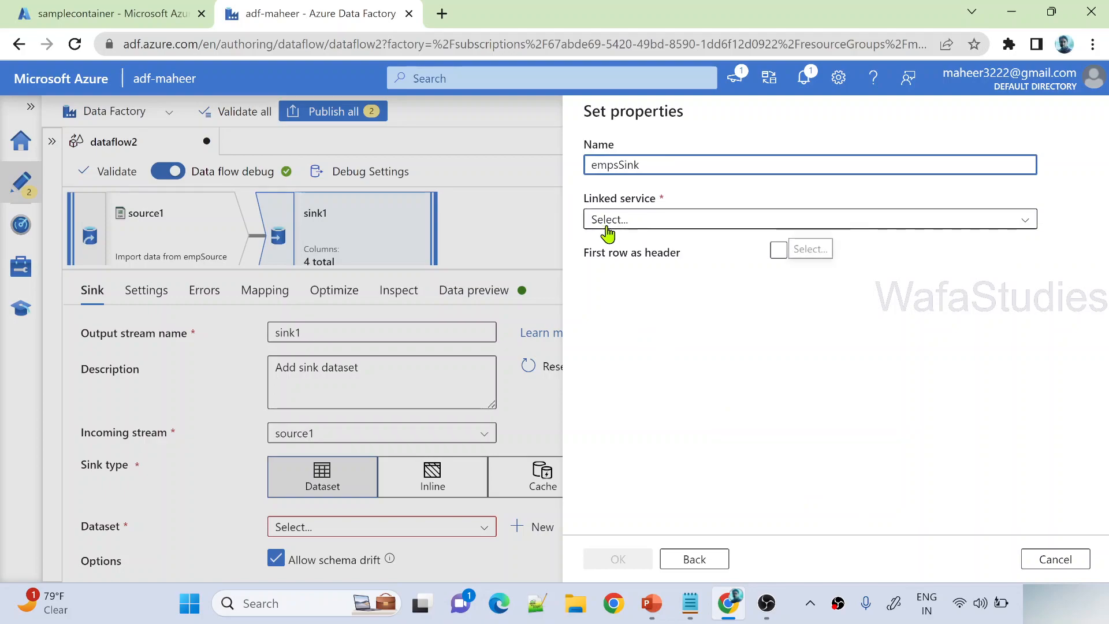
pyautogui.click(613, 219)
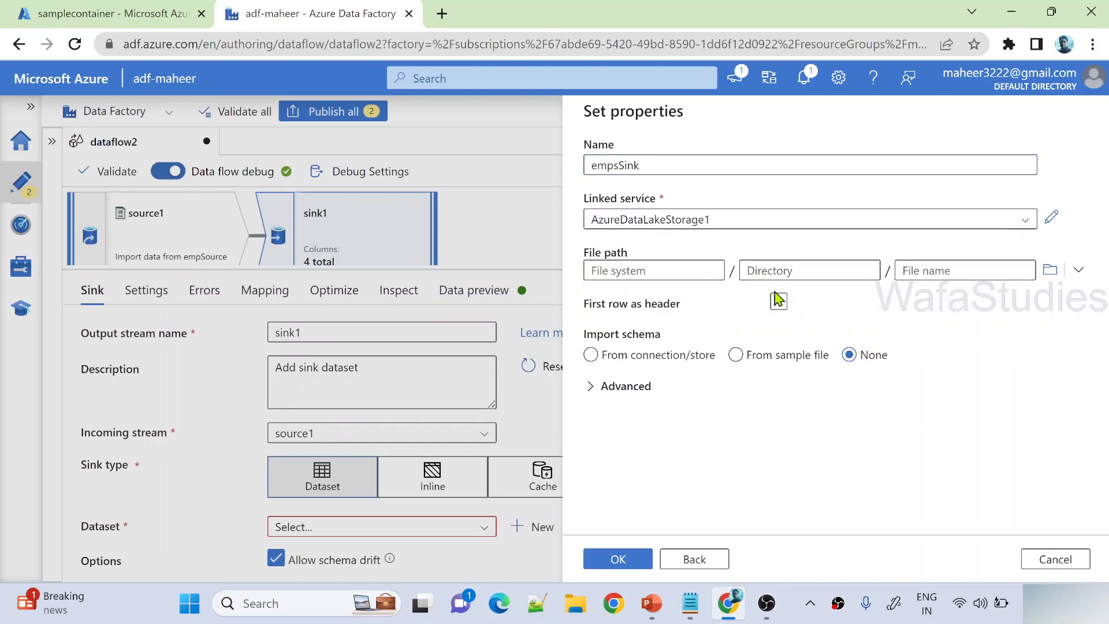
pyautogui.click(1049, 270)
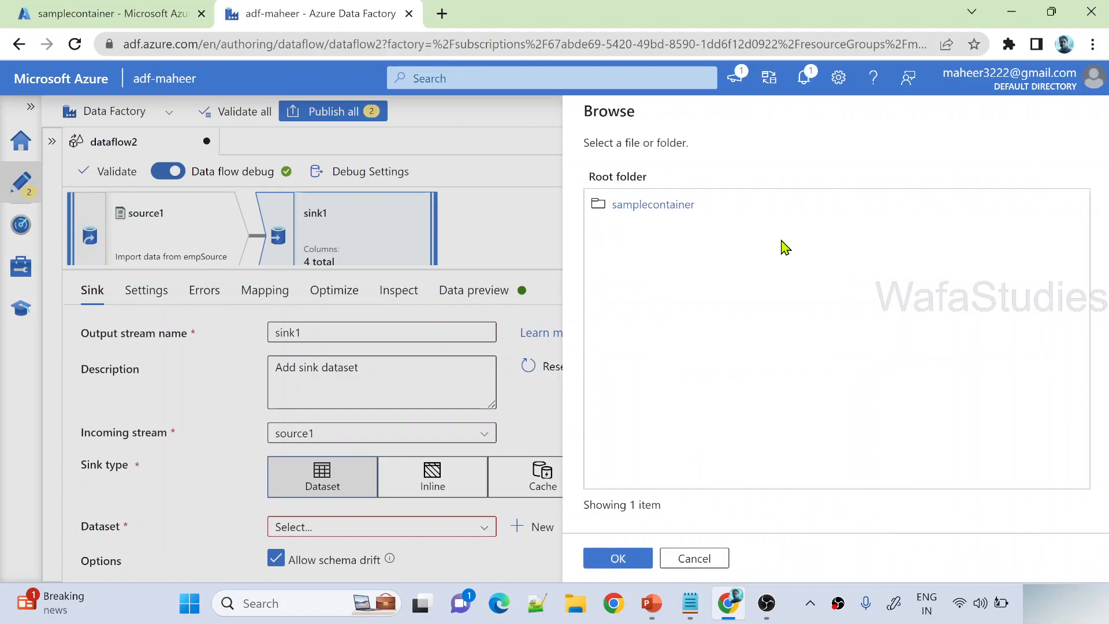
pyautogui.click(653, 204)
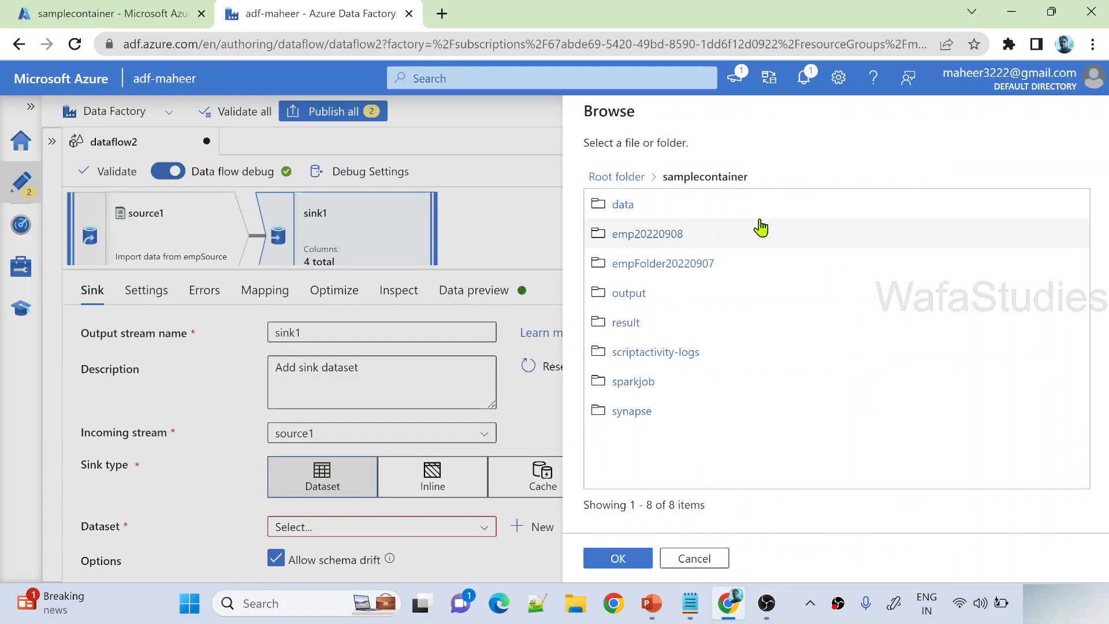
pyautogui.click(616, 558)
pyautogui.write('emps')
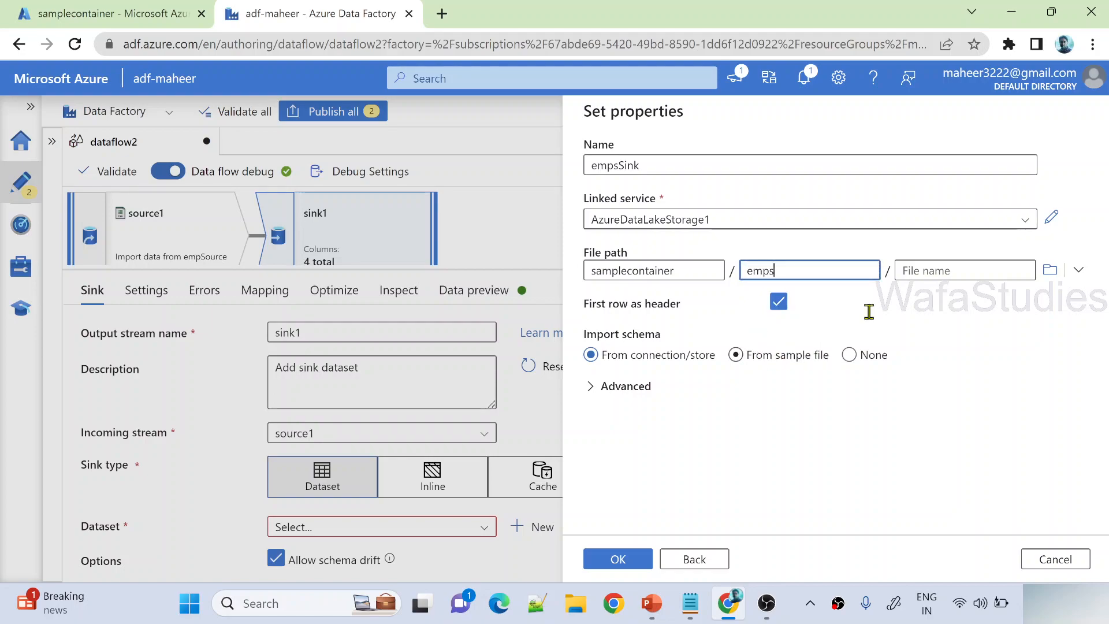
pyautogui.click(848, 355)
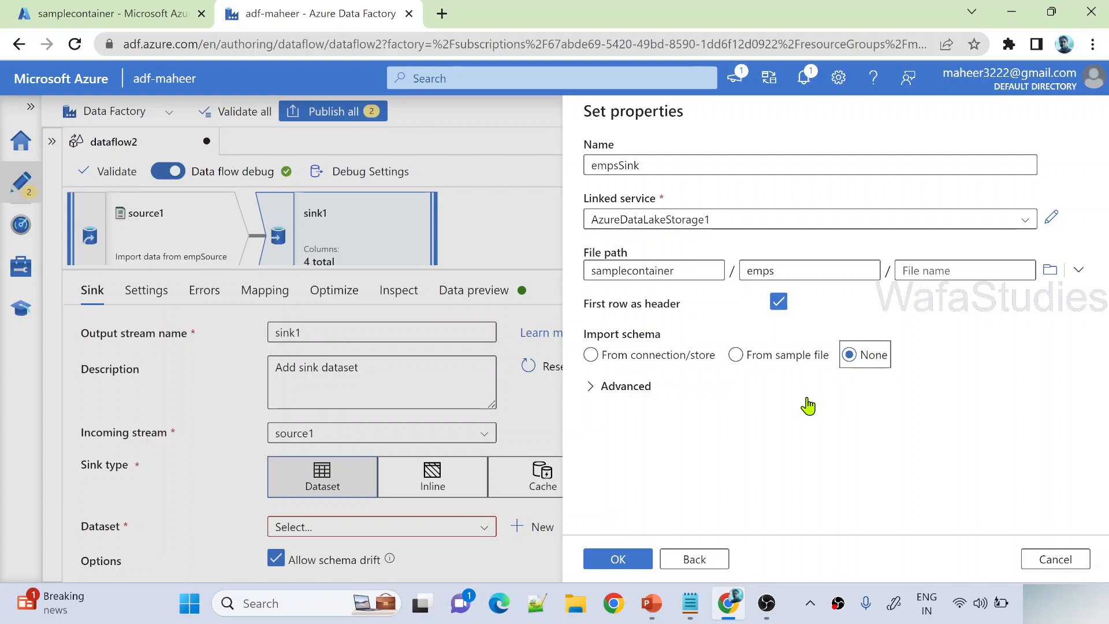
pyautogui.click(617, 559)
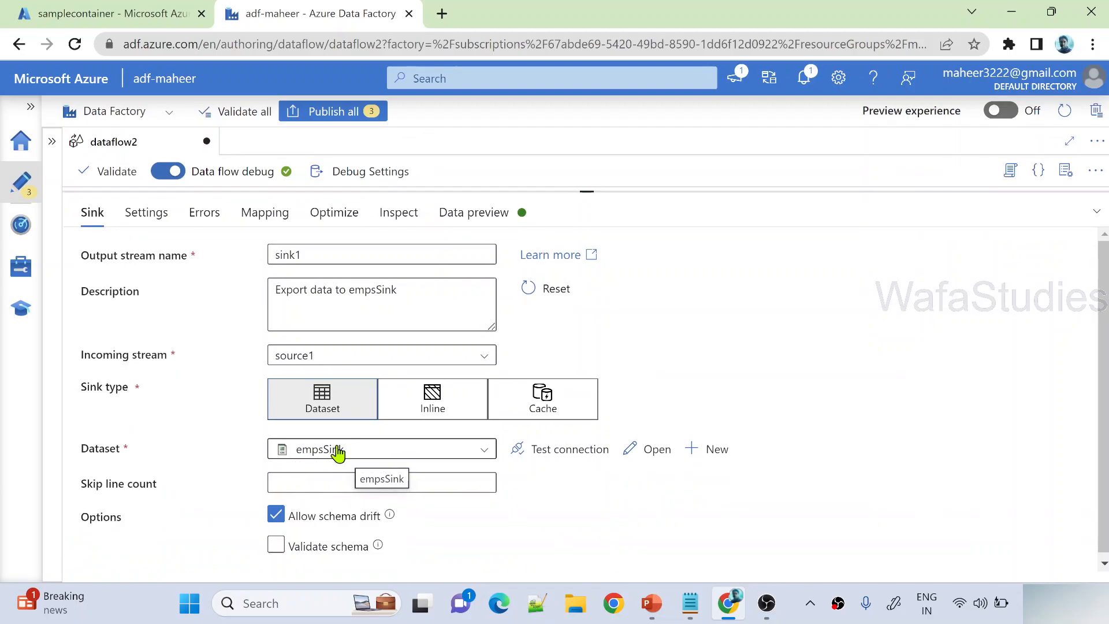
# Step: Check the container folders, then review sink1's settings, errors and mapping before Optimize
pyautogui.click(104, 14)
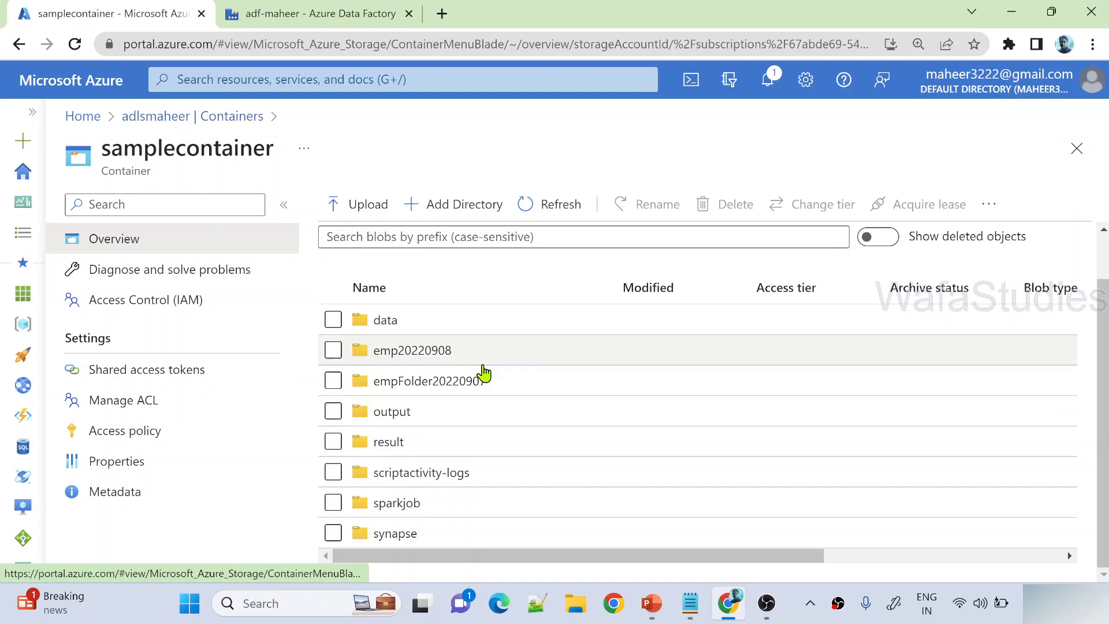
pyautogui.click(325, 14)
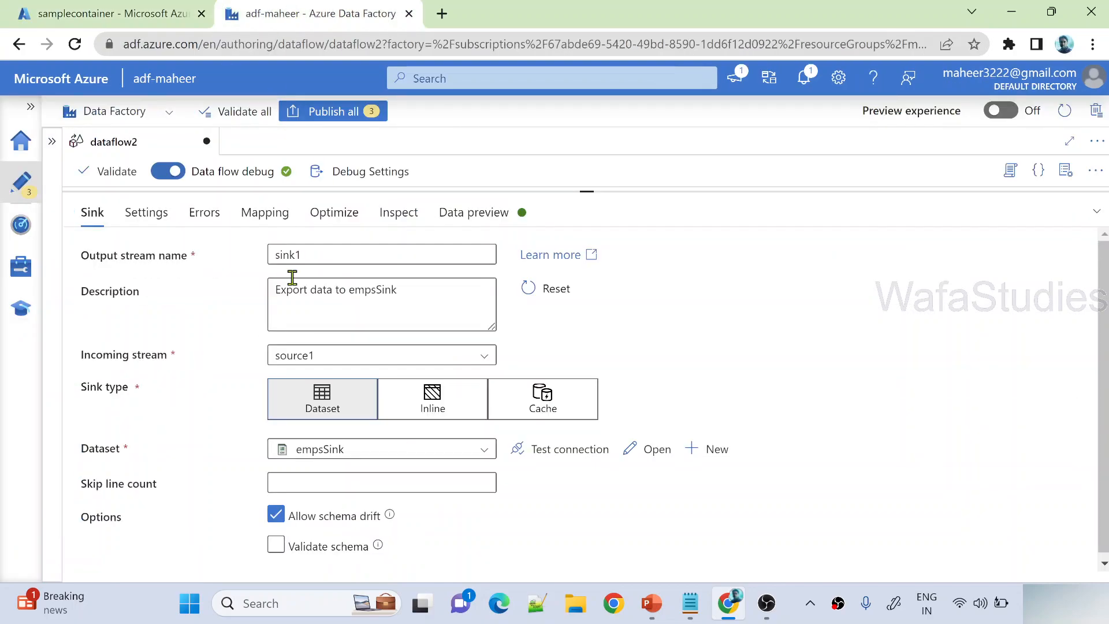
pyautogui.click(145, 212)
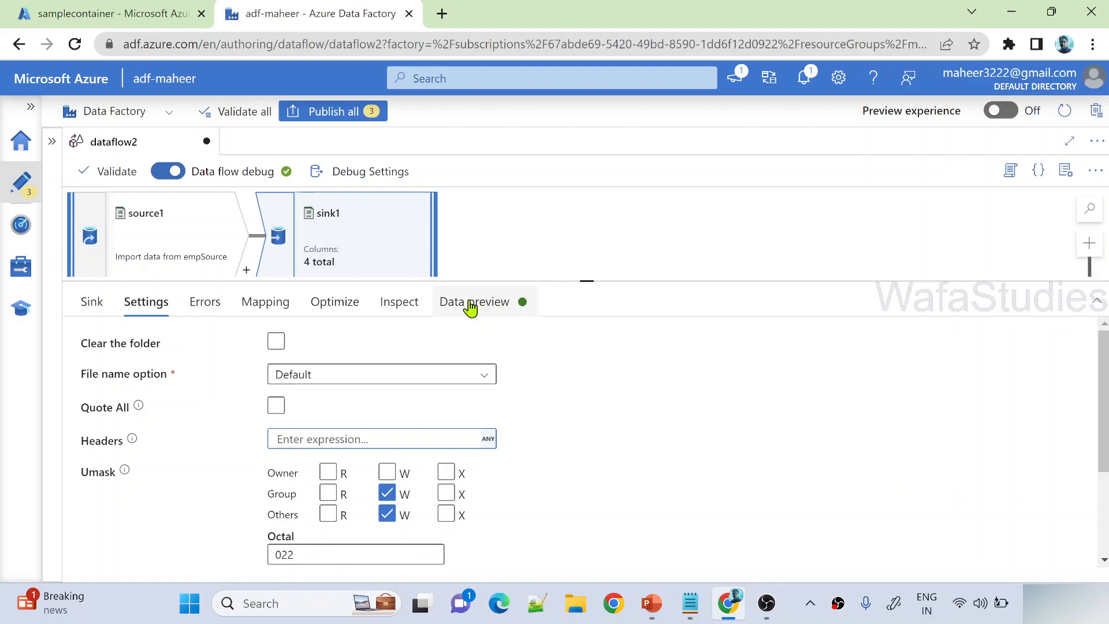
pyautogui.click(203, 302)
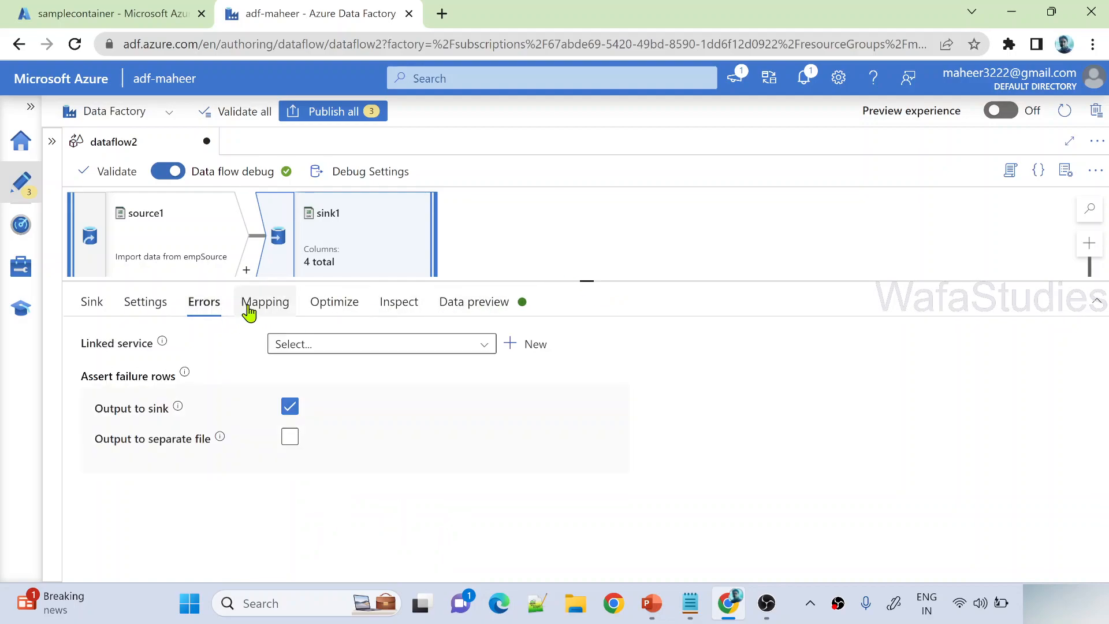
pyautogui.click(264, 302)
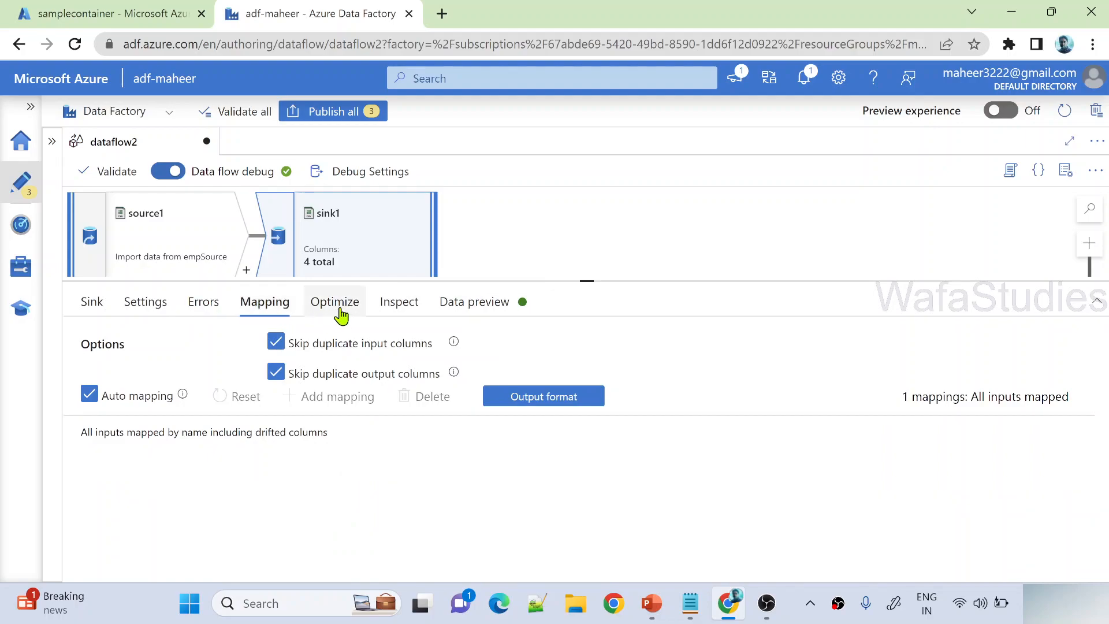
pyautogui.click(334, 301)
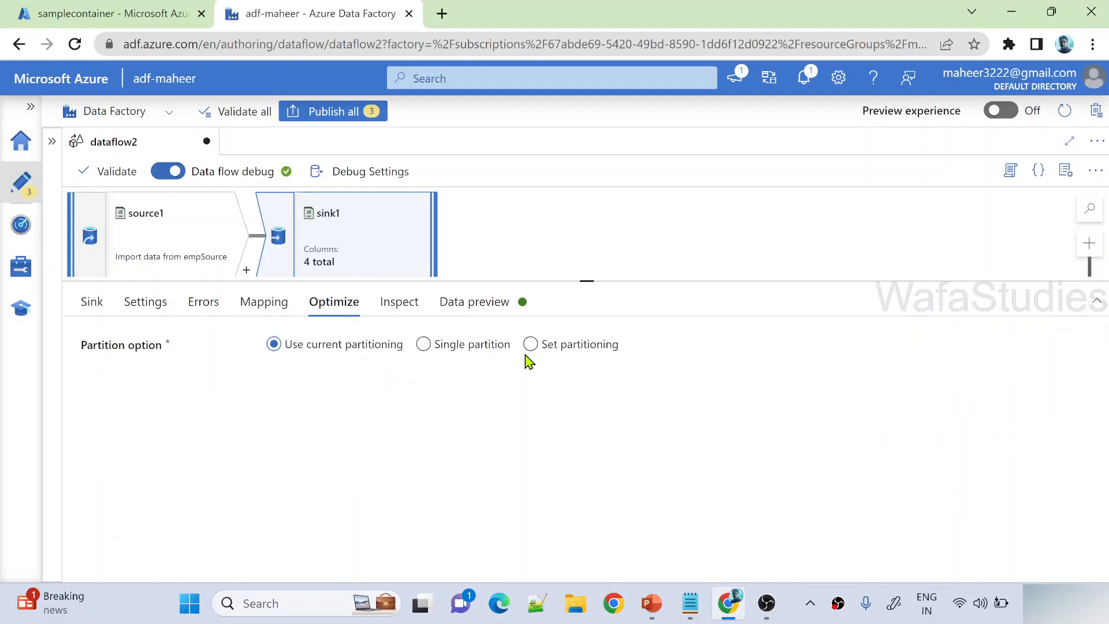
# Step: Set sink1 partitioning to Key type with dep as the key column
pyautogui.click(529, 344)
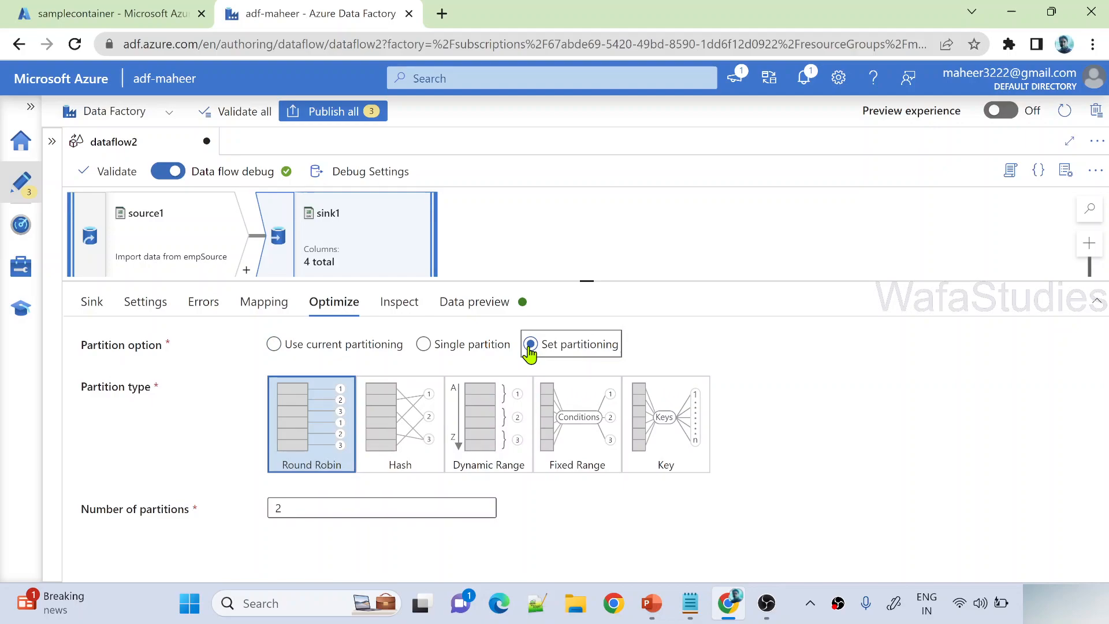
pyautogui.click(665, 423)
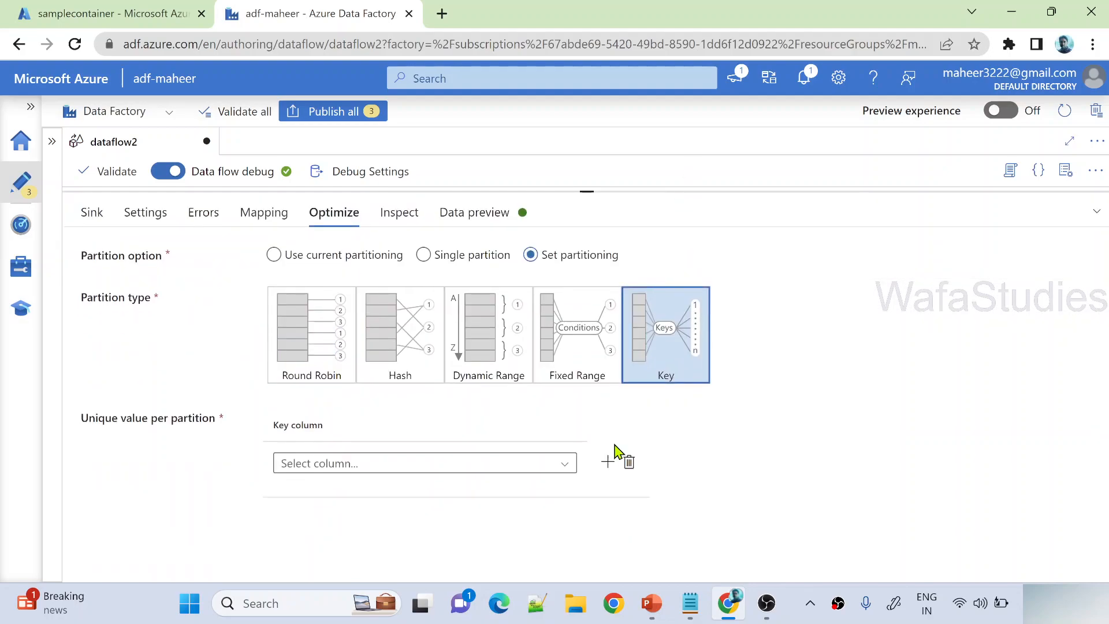
pyautogui.click(426, 462)
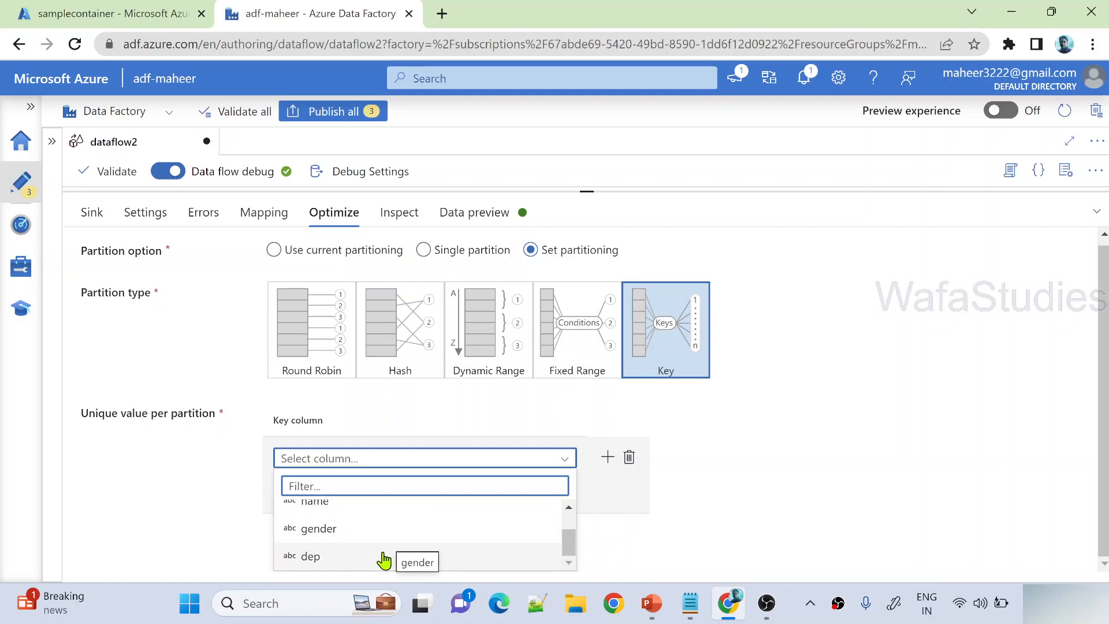
pyautogui.click(311, 555)
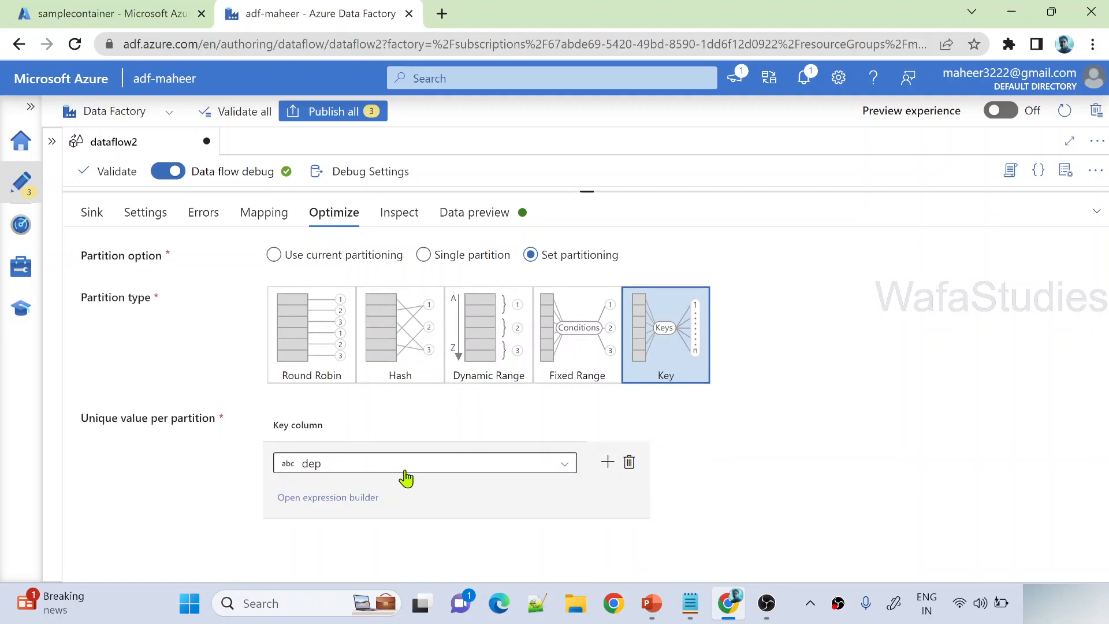
# Step: Refresh sink1's data preview showing id, name, gender, dep rows, checking the container in between
pyautogui.click(474, 213)
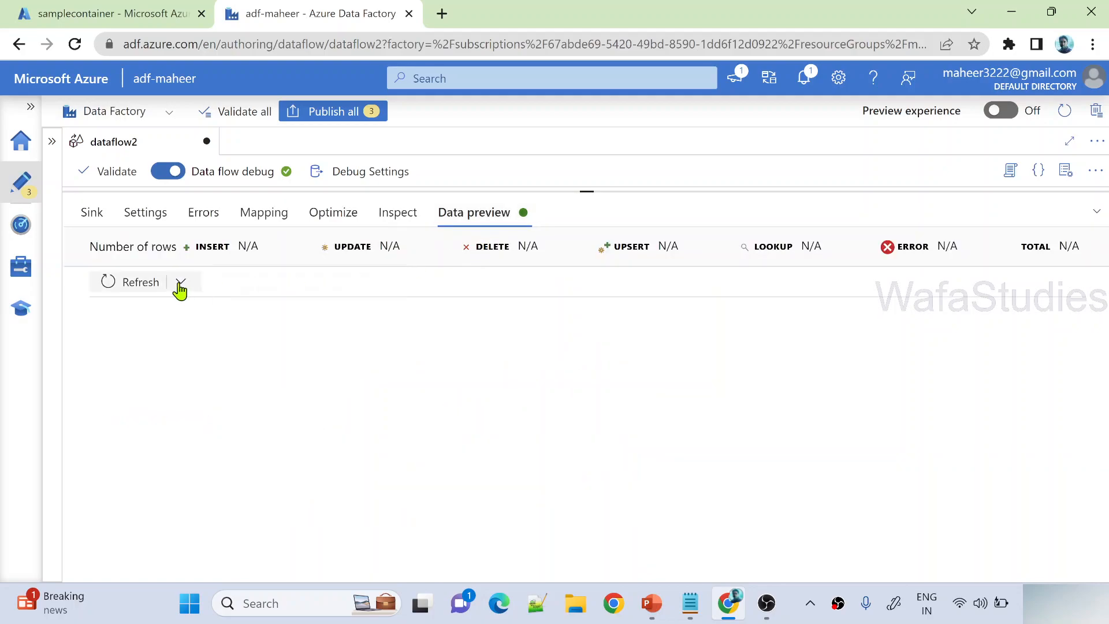
pyautogui.click(139, 281)
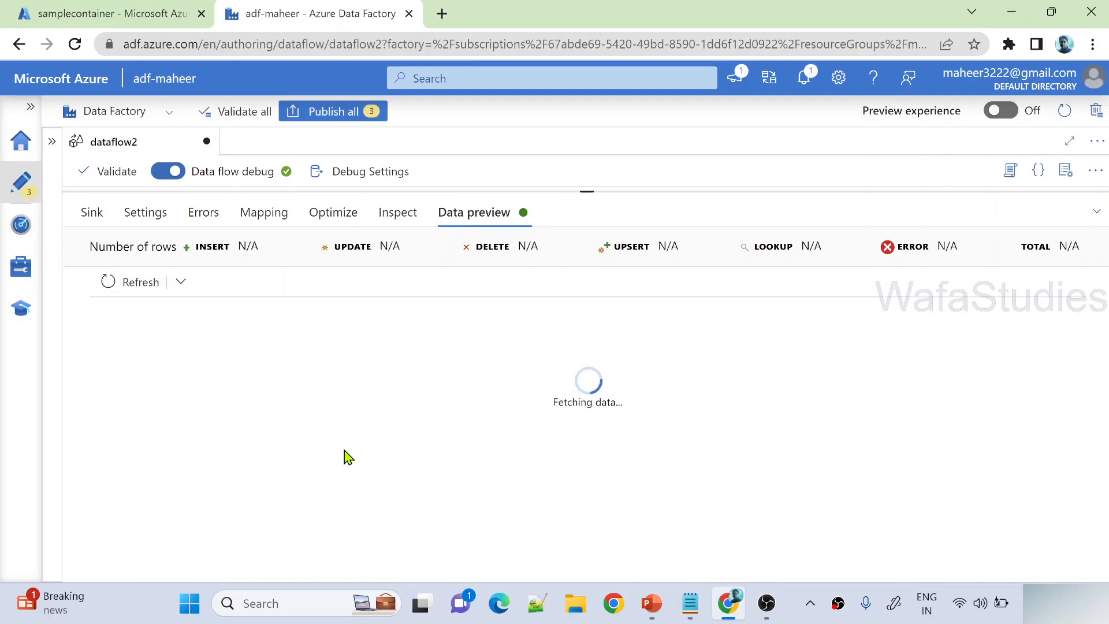
pyautogui.moveTo(581, 237)
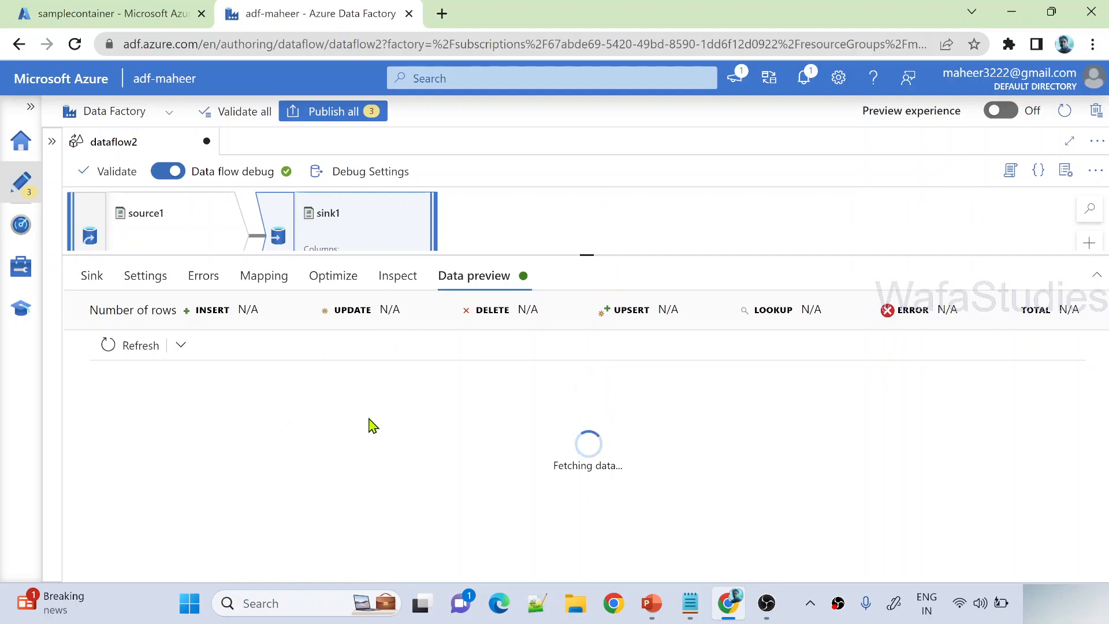
pyautogui.moveTo(480, 428)
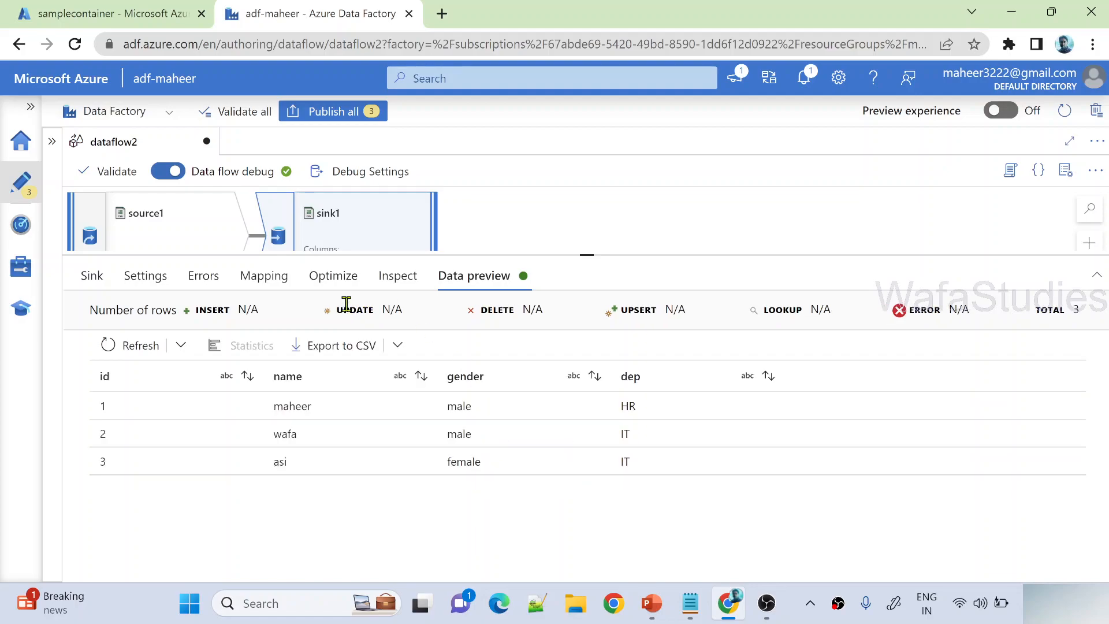
pyautogui.click(104, 14)
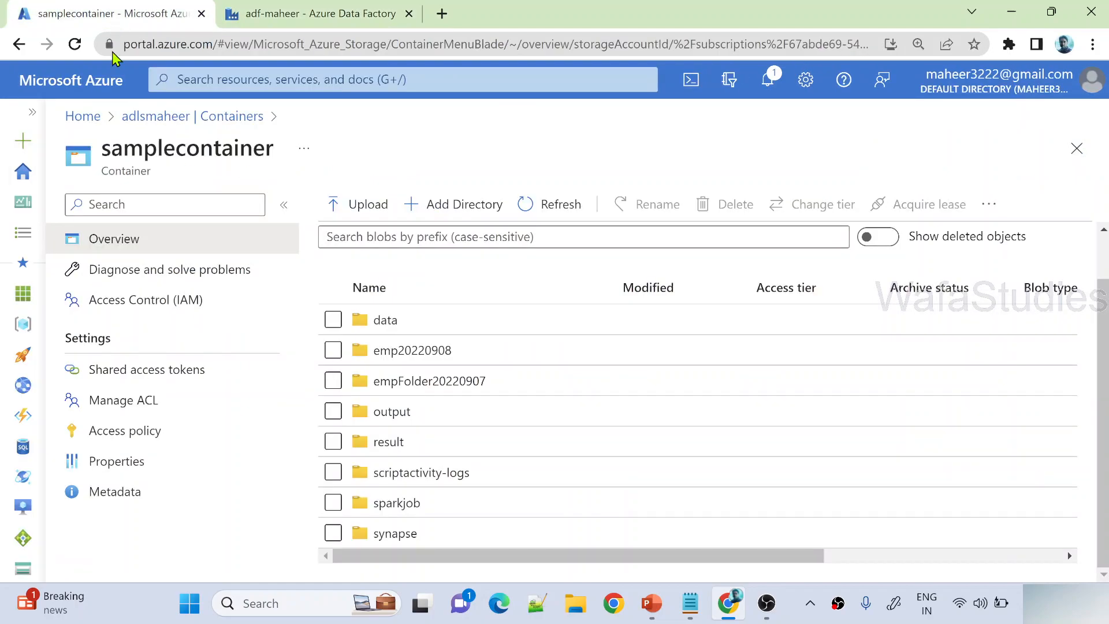
pyautogui.click(311, 13)
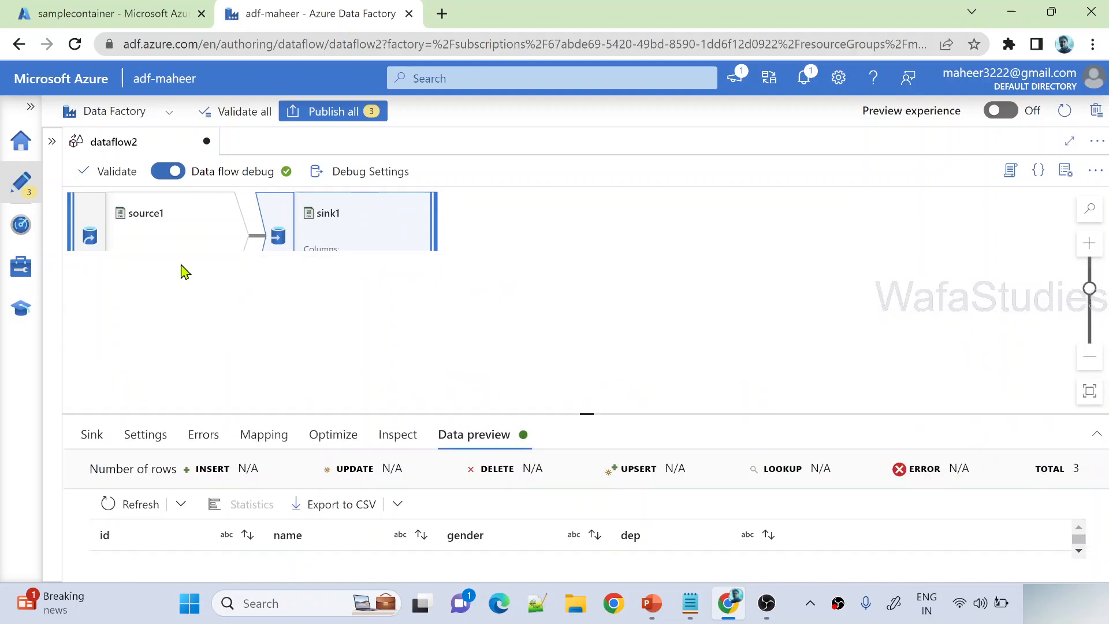
# Step: Create a new pipeline in Author to run the dataflow2 Data flow activity
pyautogui.click(31, 106)
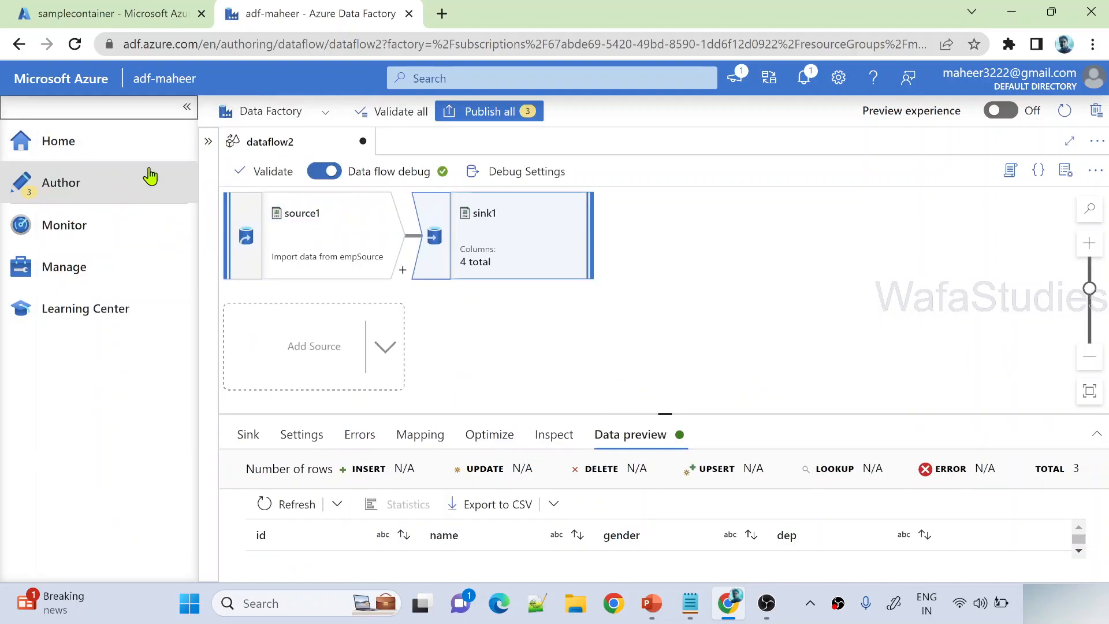
pyautogui.click(60, 182)
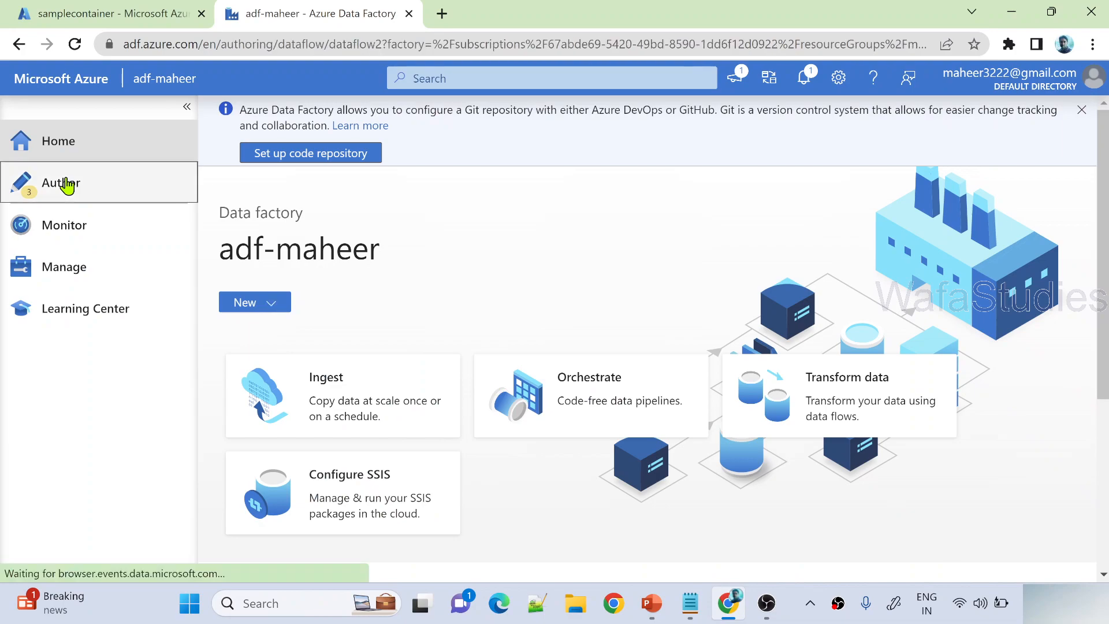
pyautogui.click(57, 183)
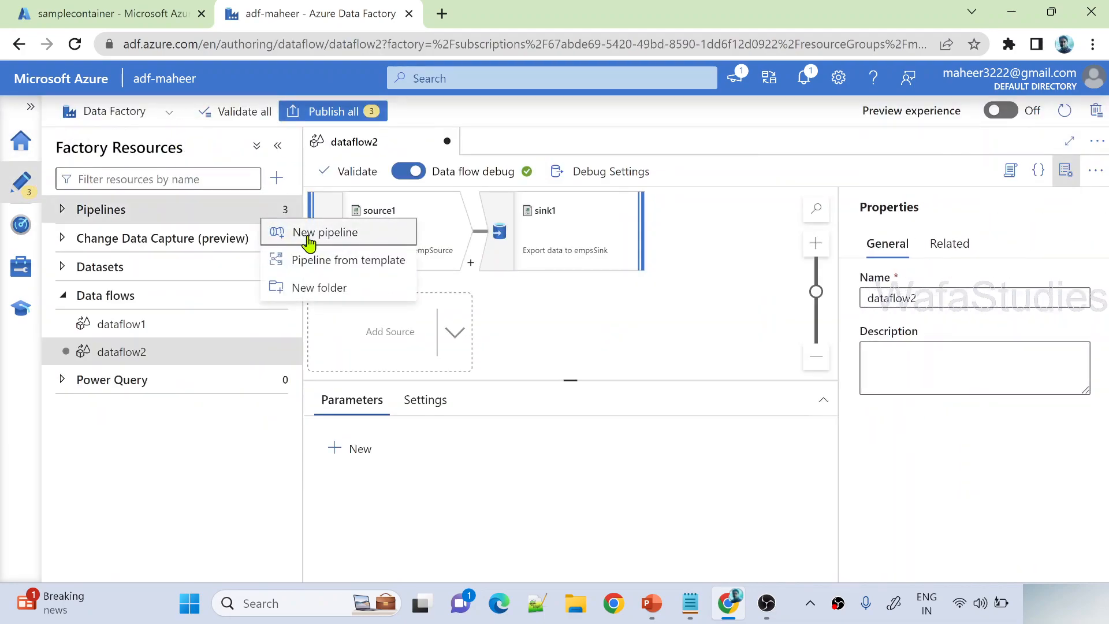
pyautogui.click(326, 232)
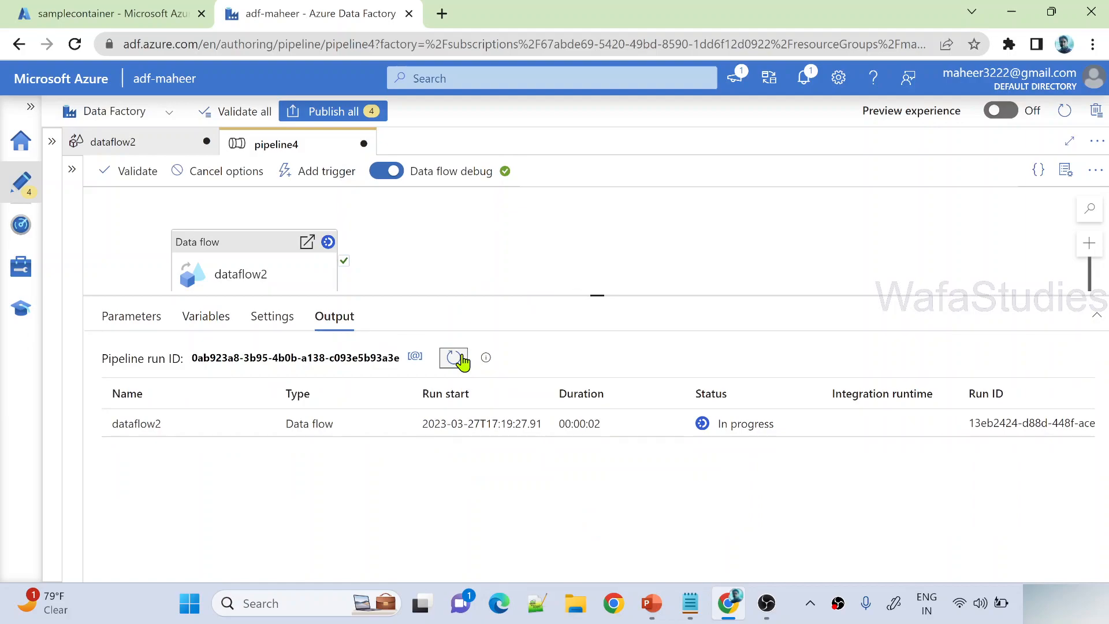
# Step: Refresh the debug run's Output until its status shows Succeeded
pyautogui.click(453, 358)
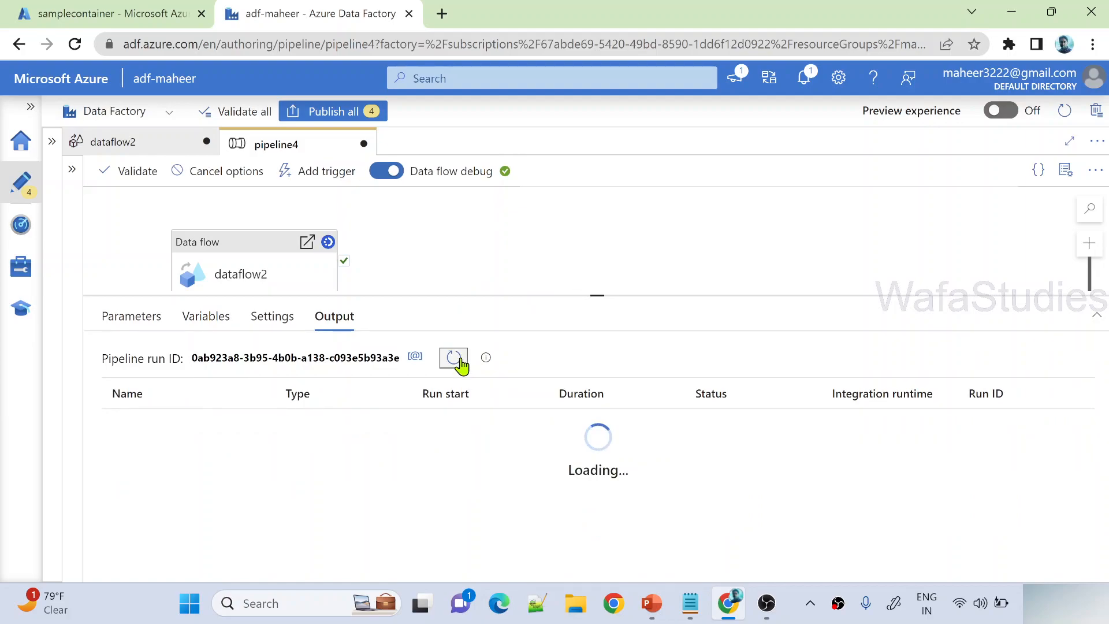
pyautogui.click(452, 358)
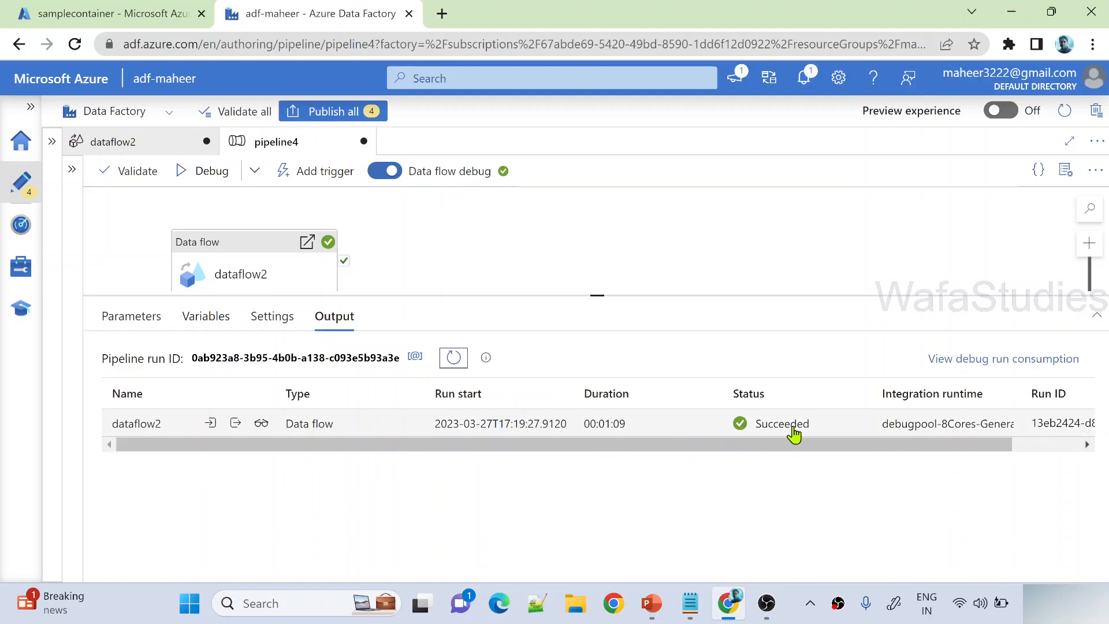
# Step: In samplecontainer, open emps, browse dep=HR, then dep=IT and its part-00000 CSV blob
pyautogui.click(104, 11)
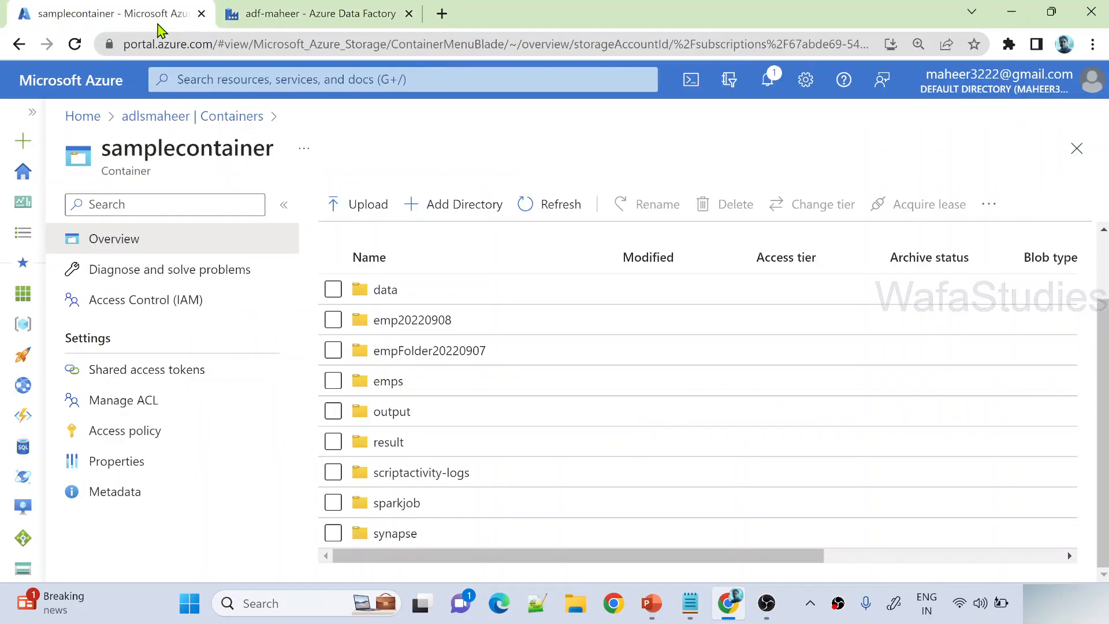
pyautogui.doubleClick(139, 149)
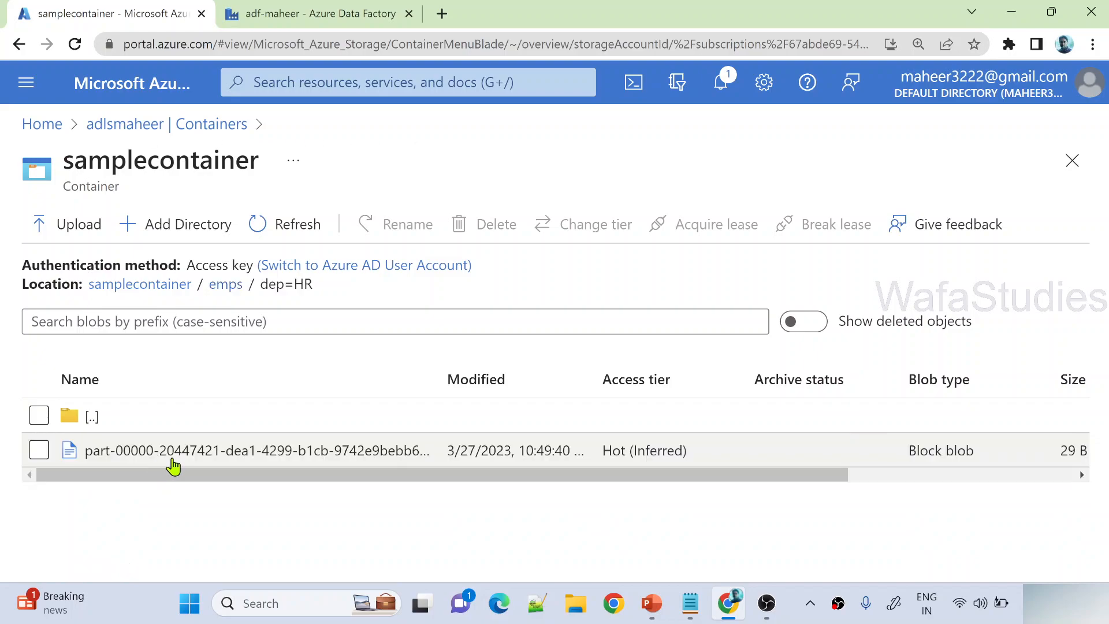
pyautogui.moveTo(289, 458)
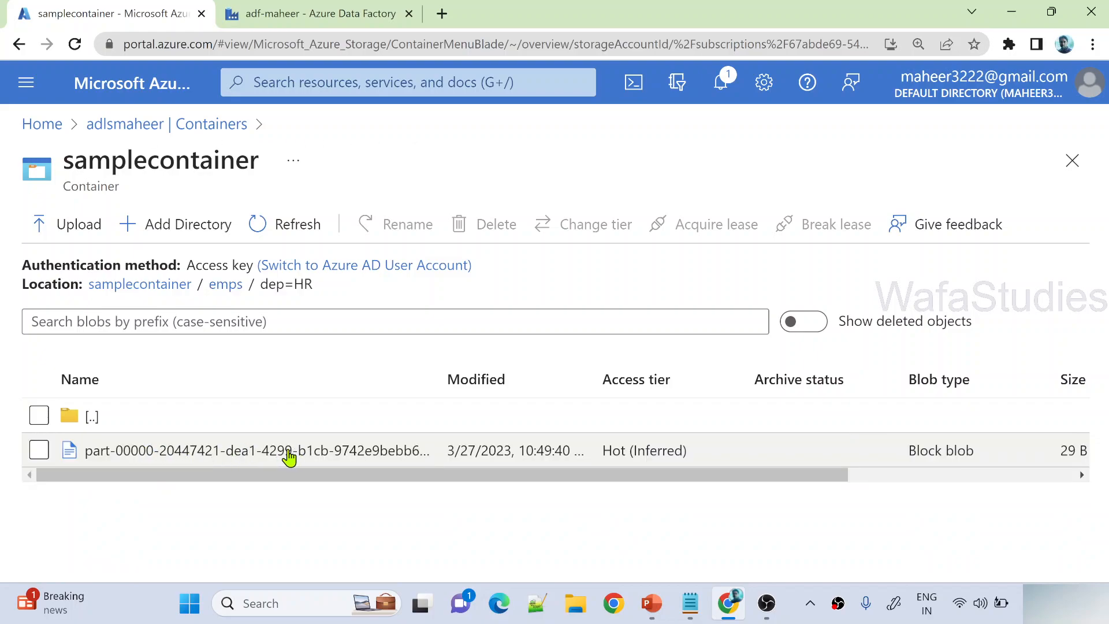
pyautogui.moveTo(226, 292)
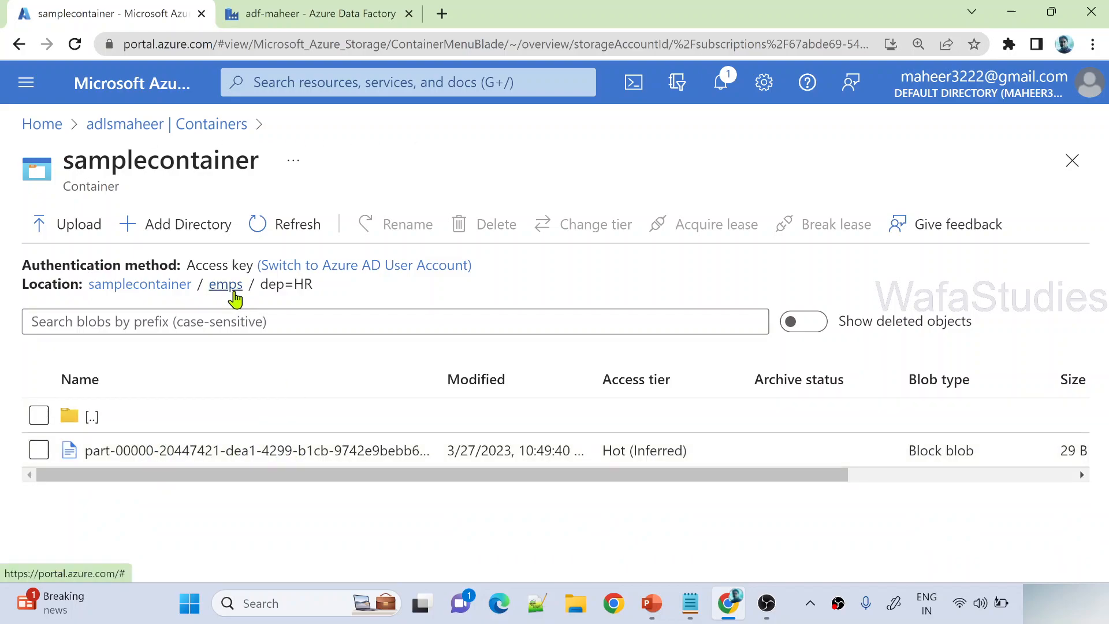
pyautogui.moveTo(243, 375)
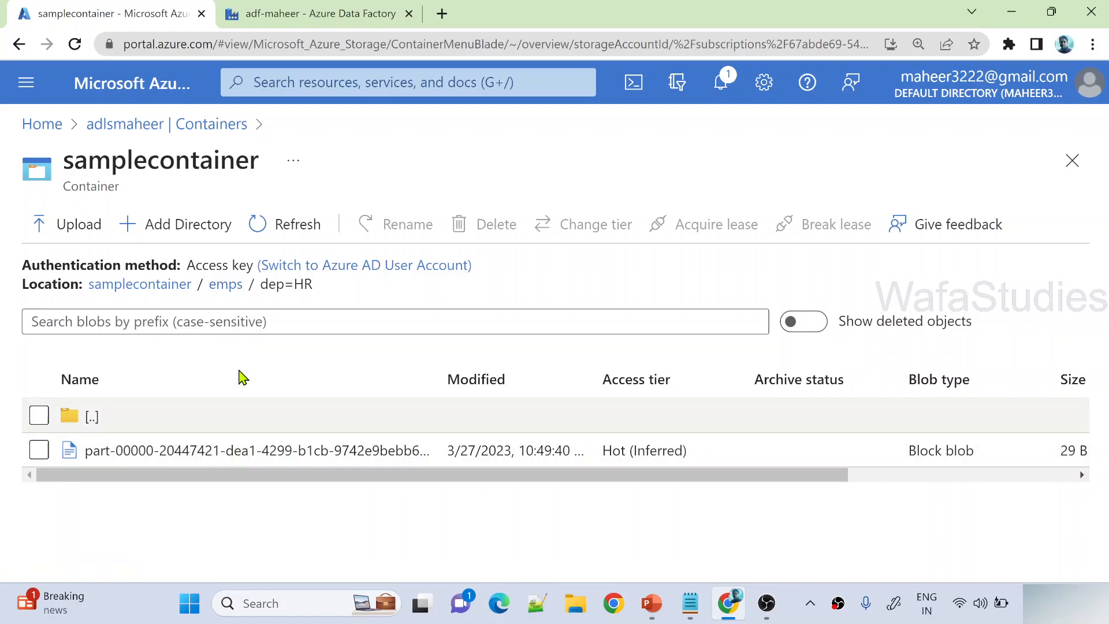
pyautogui.click(225, 284)
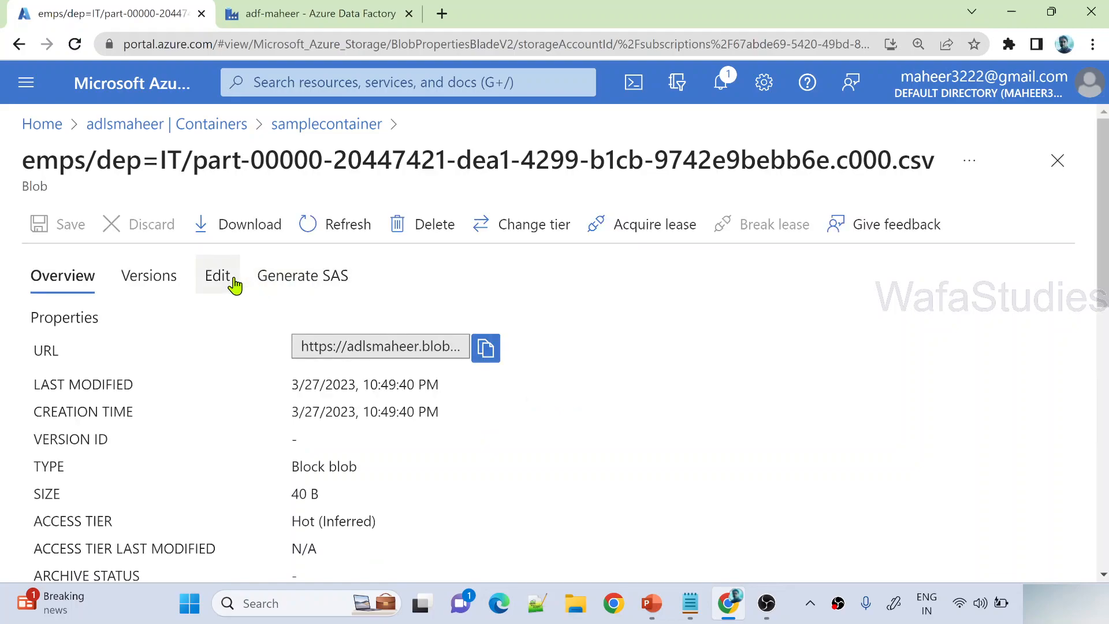
# Step: Preview the dep=IT part file as a table (wafa, asi) and highlight dep=IT in its path
pyautogui.click(217, 275)
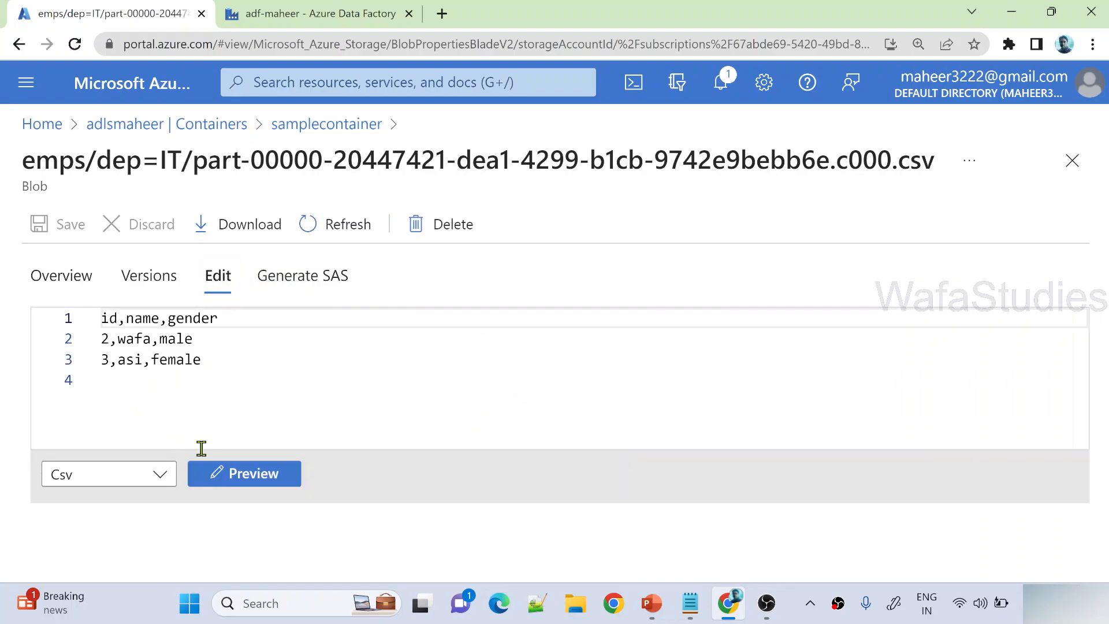
pyautogui.click(244, 474)
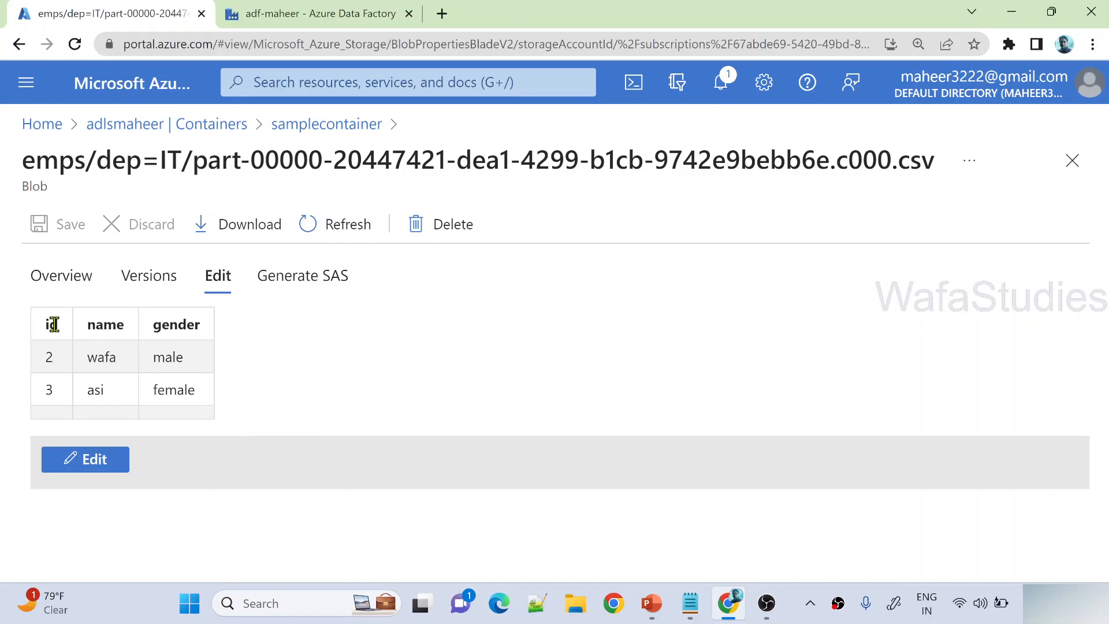
pyautogui.moveTo(53, 324); pyautogui.dragTo(175, 357)
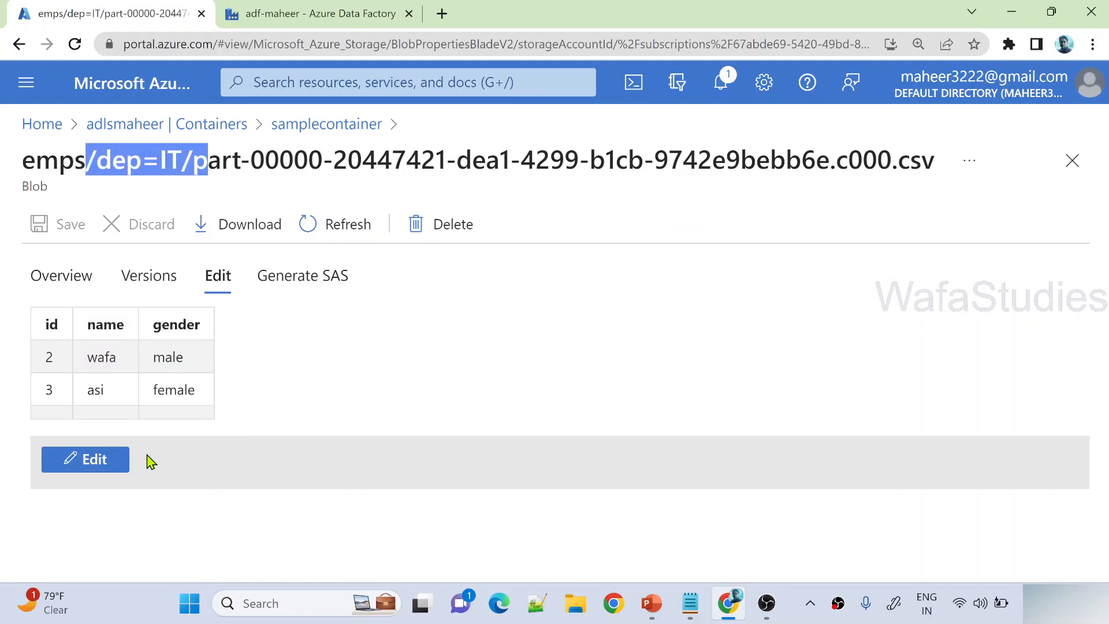
pyautogui.moveTo(215, 319)
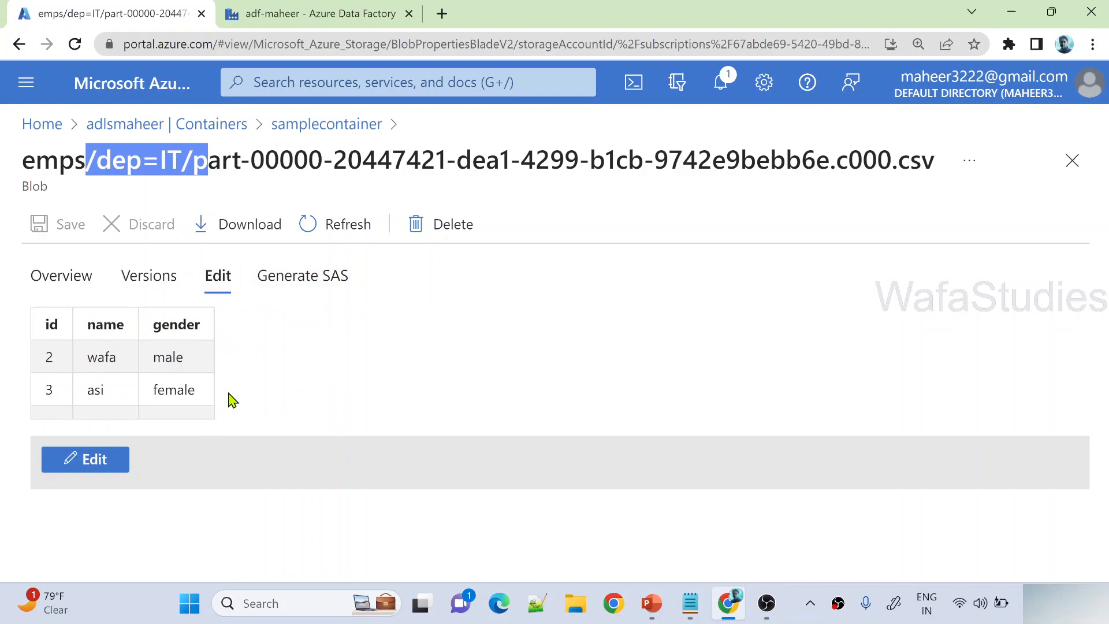
pyautogui.moveTo(294, 350)
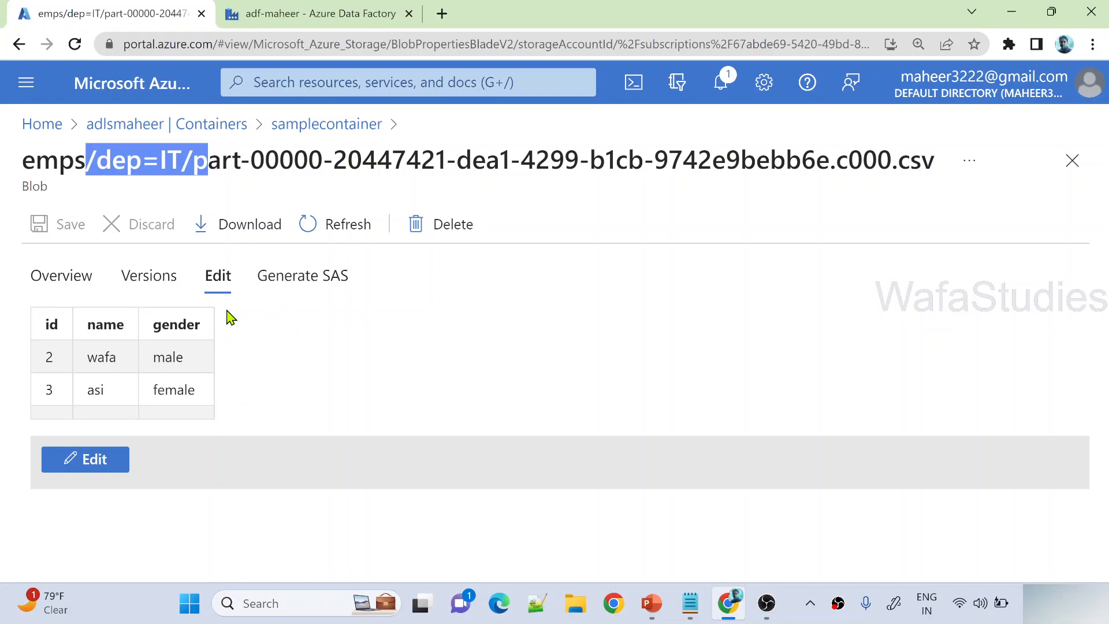
pyautogui.moveTo(219, 321)
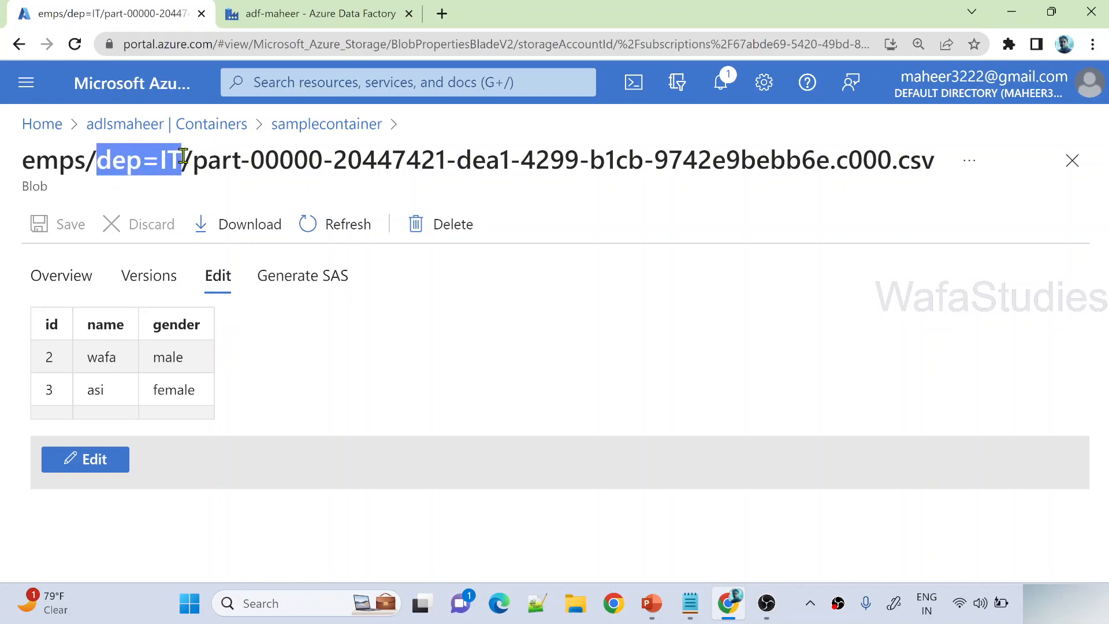
pyautogui.moveTo(208, 217)
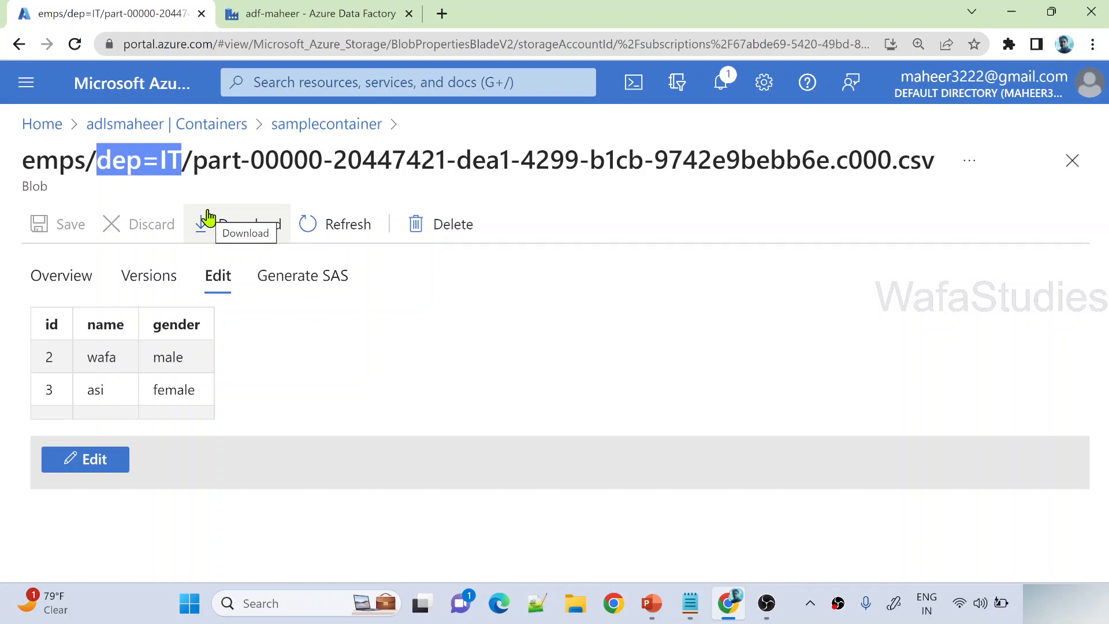
pyautogui.moveTo(193, 199)
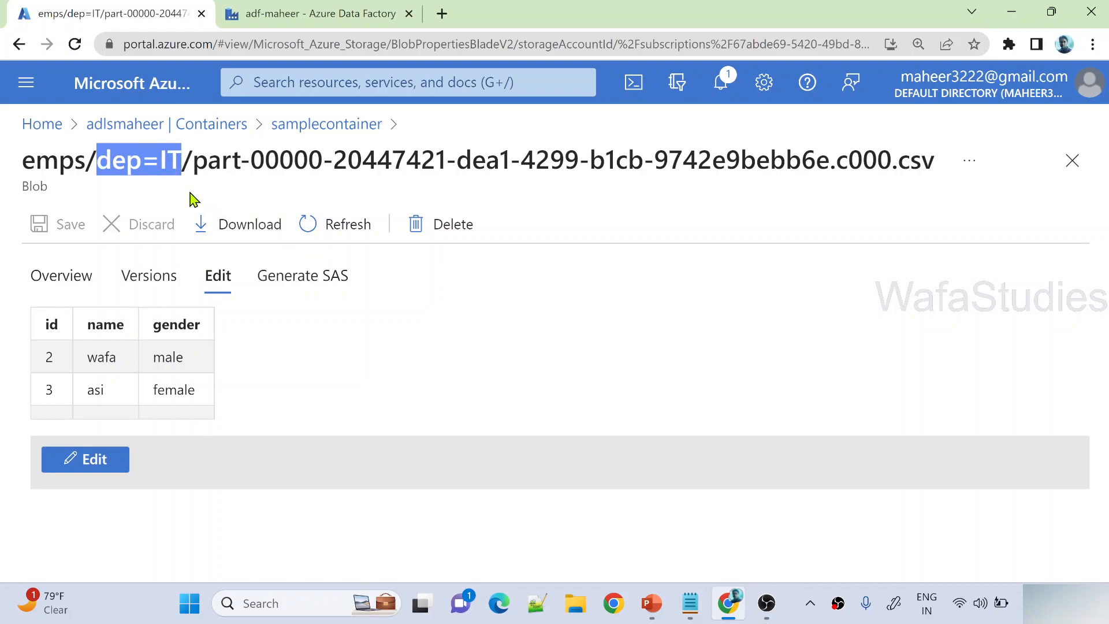
pyautogui.moveTo(234, 292)
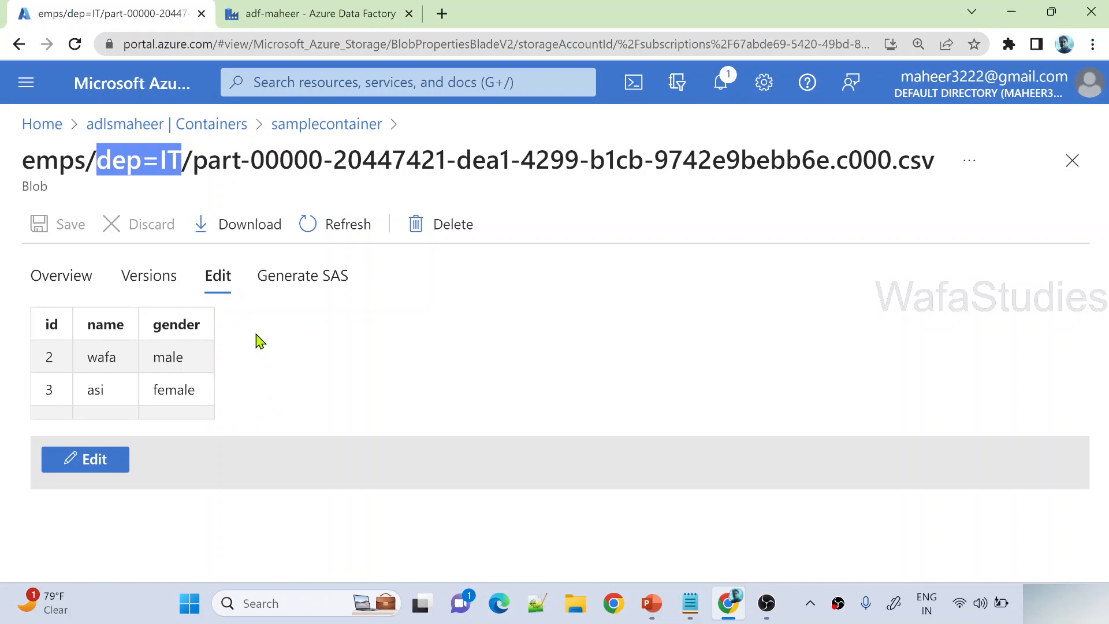
pyautogui.moveTo(252, 333)
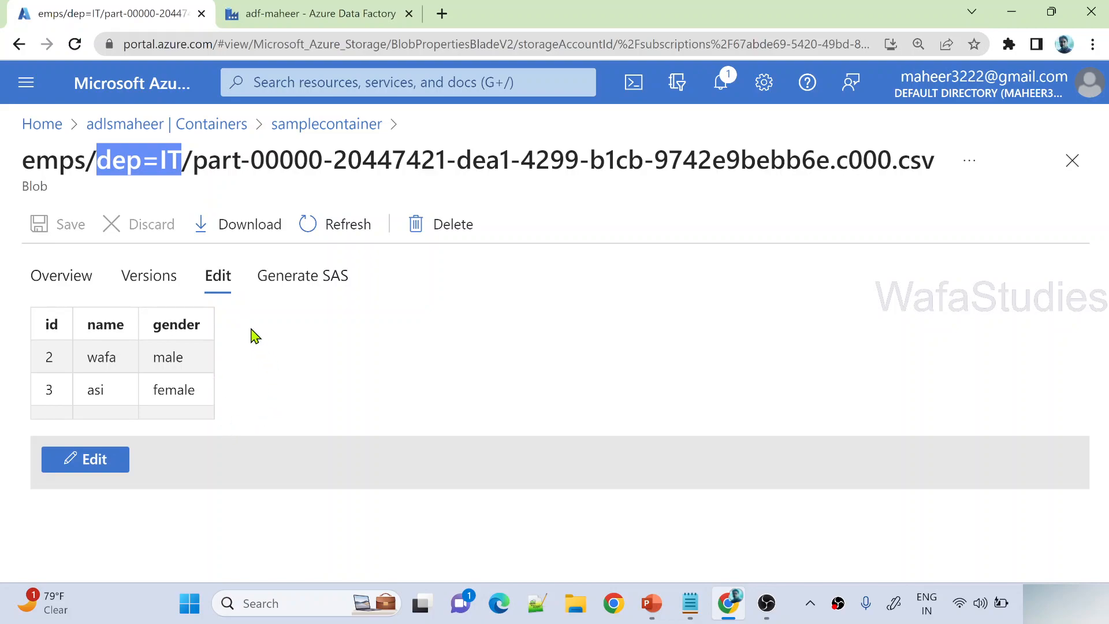
pyautogui.moveTo(213, 344)
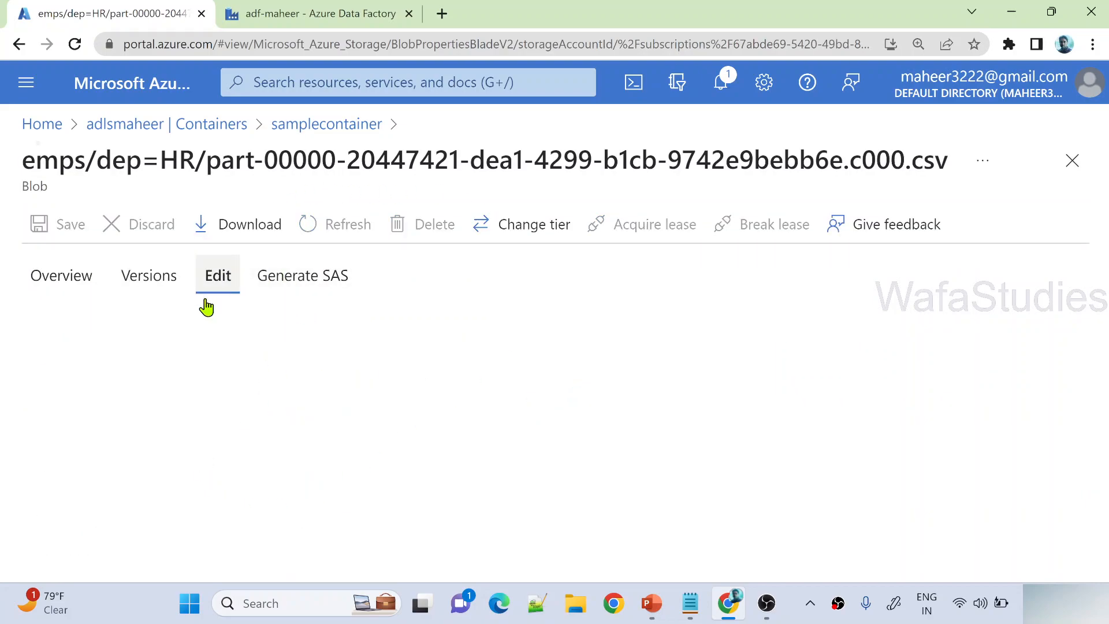
# Step: Preview the dep=HR part file as a table showing row id 1, maheer, male, then leave the portal
pyautogui.click(217, 275)
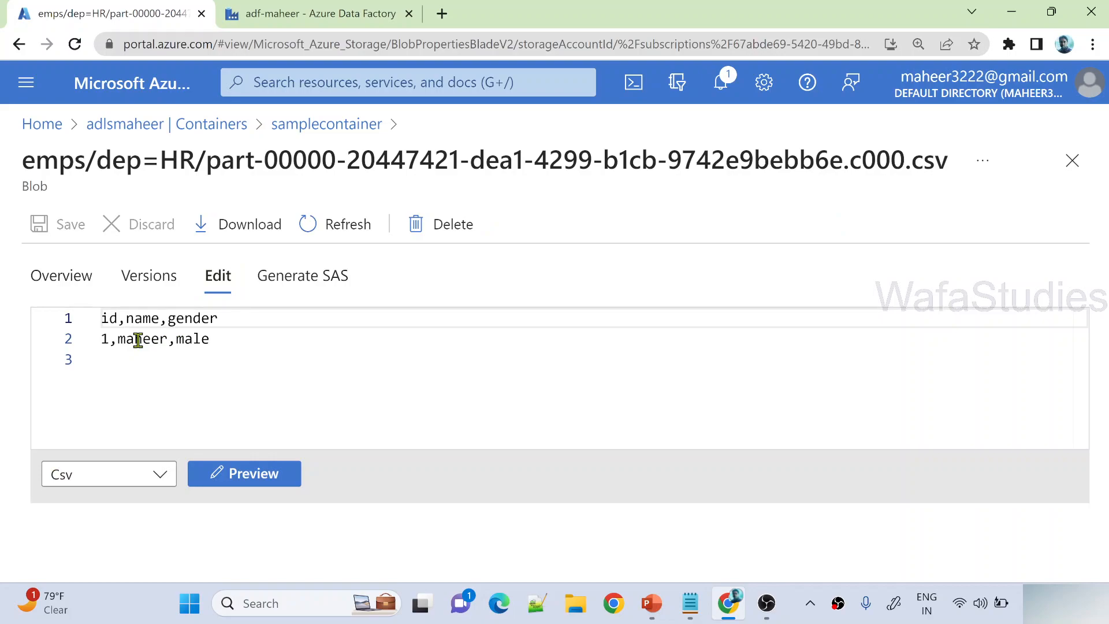
pyautogui.click(244, 474)
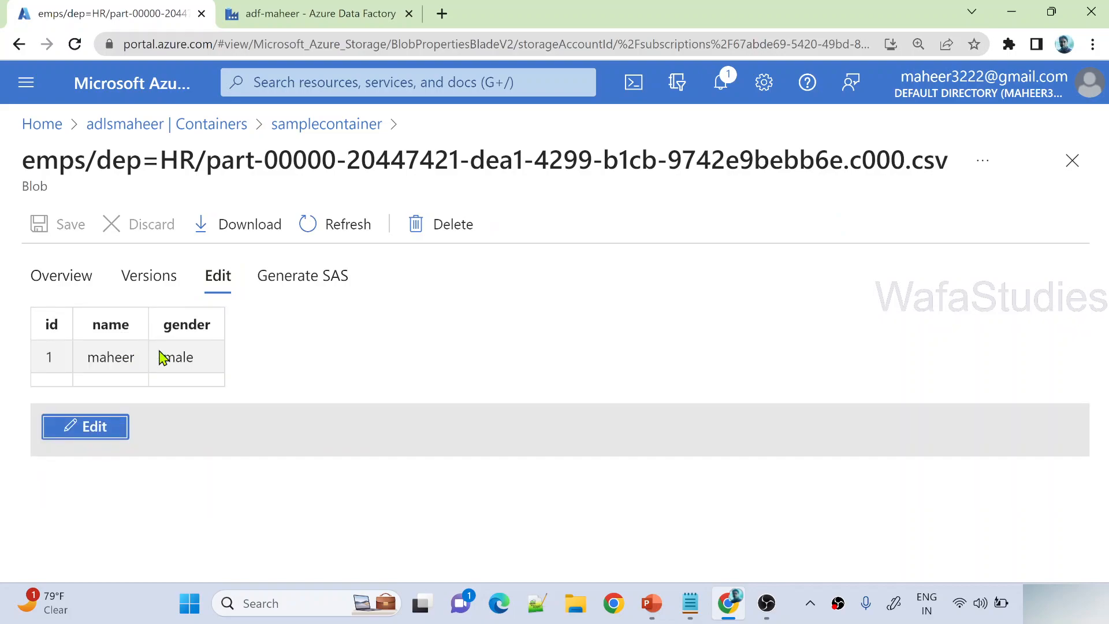
pyautogui.doubleClick(144, 159)
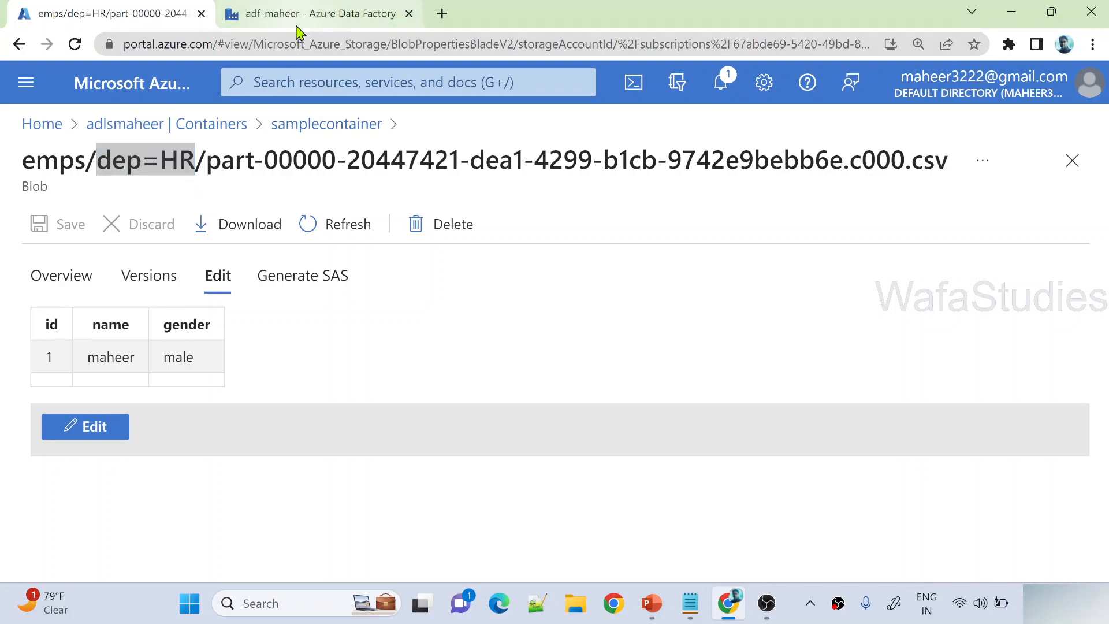
pyautogui.press('alt+tab')
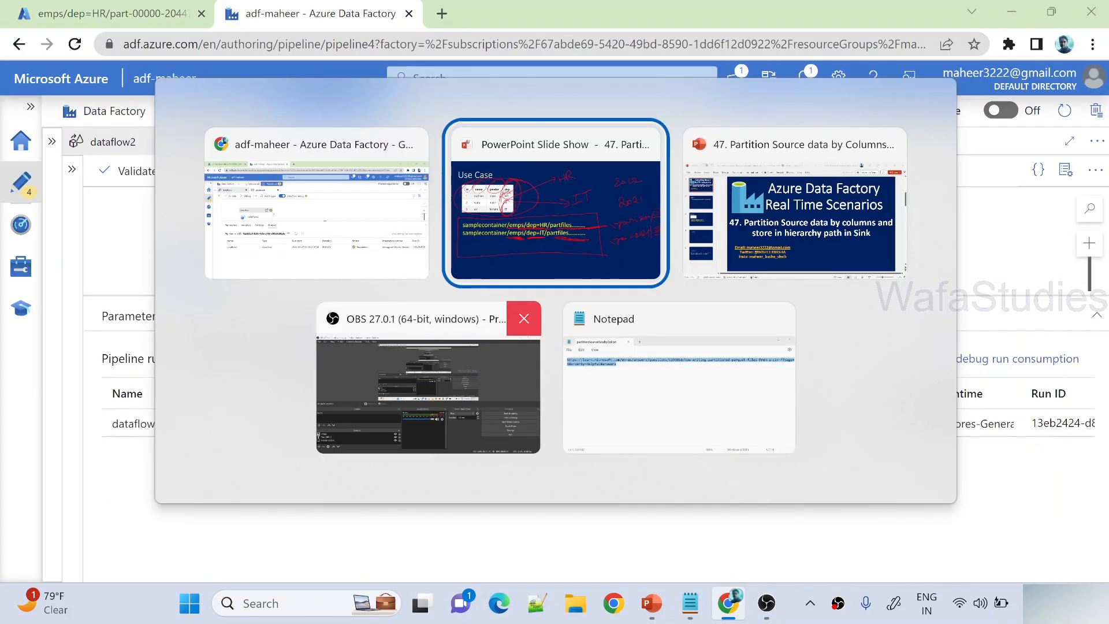
# Step: Bring back the PowerPoint Use Case slide with the emps/dep=HR and emps/dep=IT paths
pyautogui.click(555, 202)
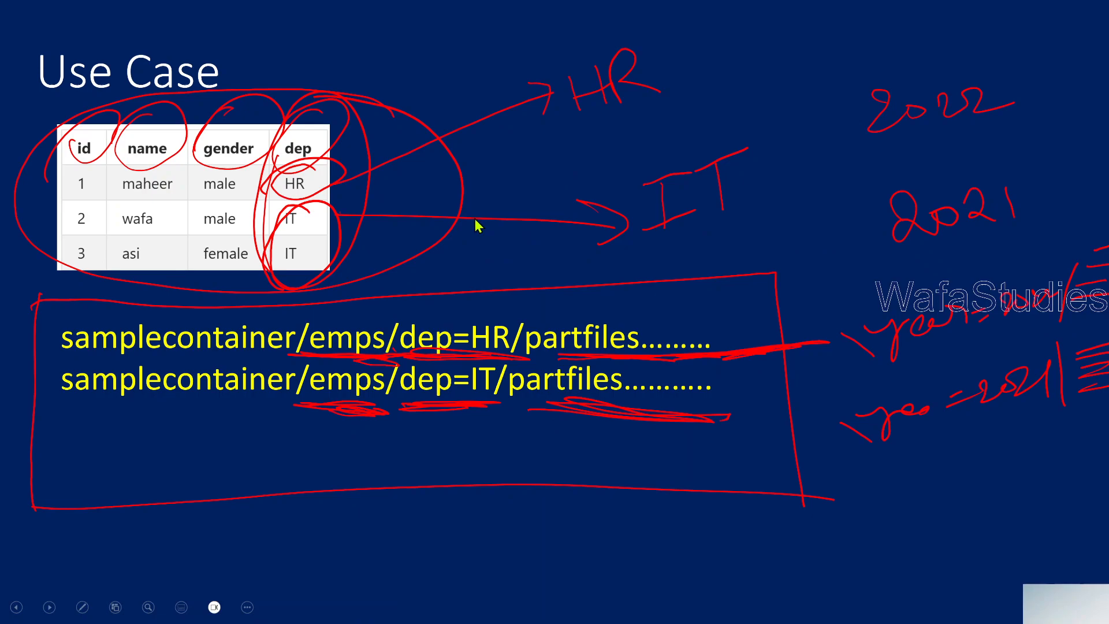
pyautogui.moveTo(578, 166)
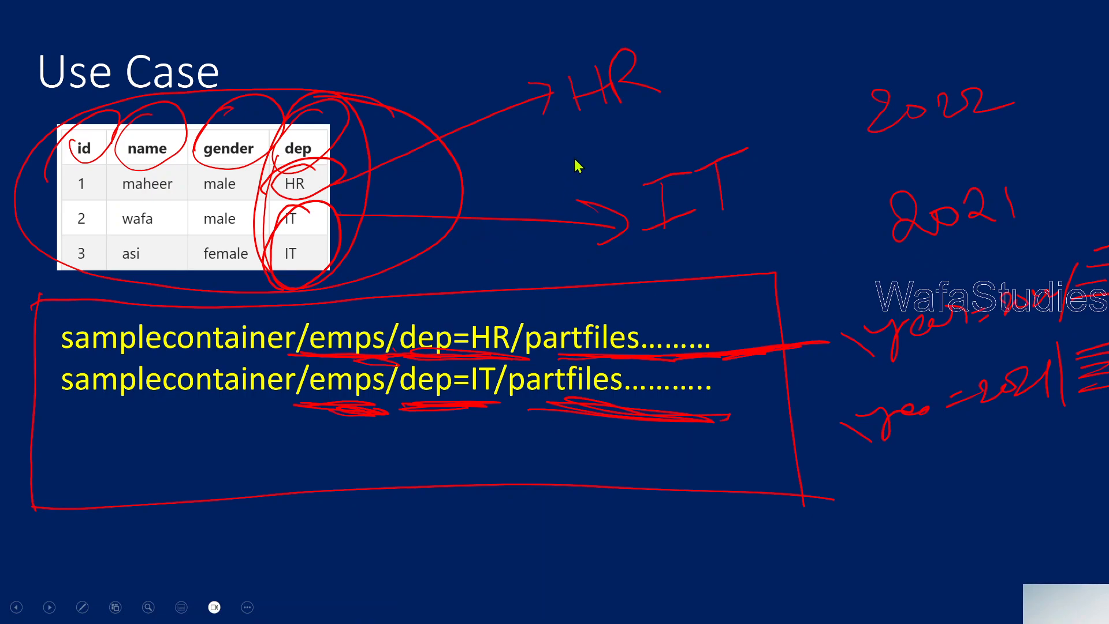
pyautogui.moveTo(880, 119)
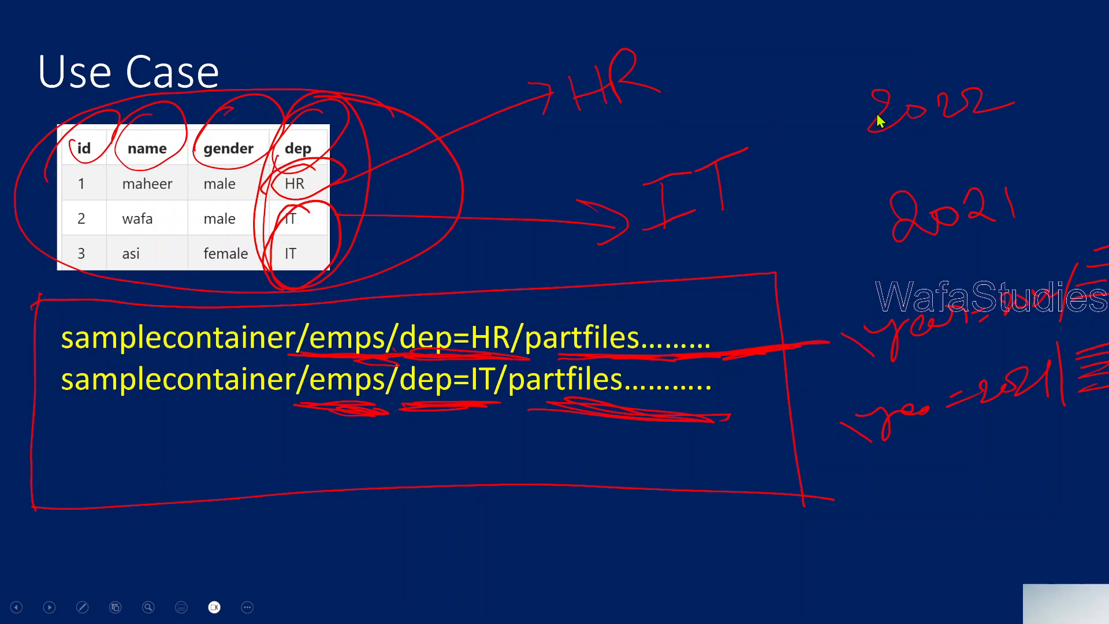